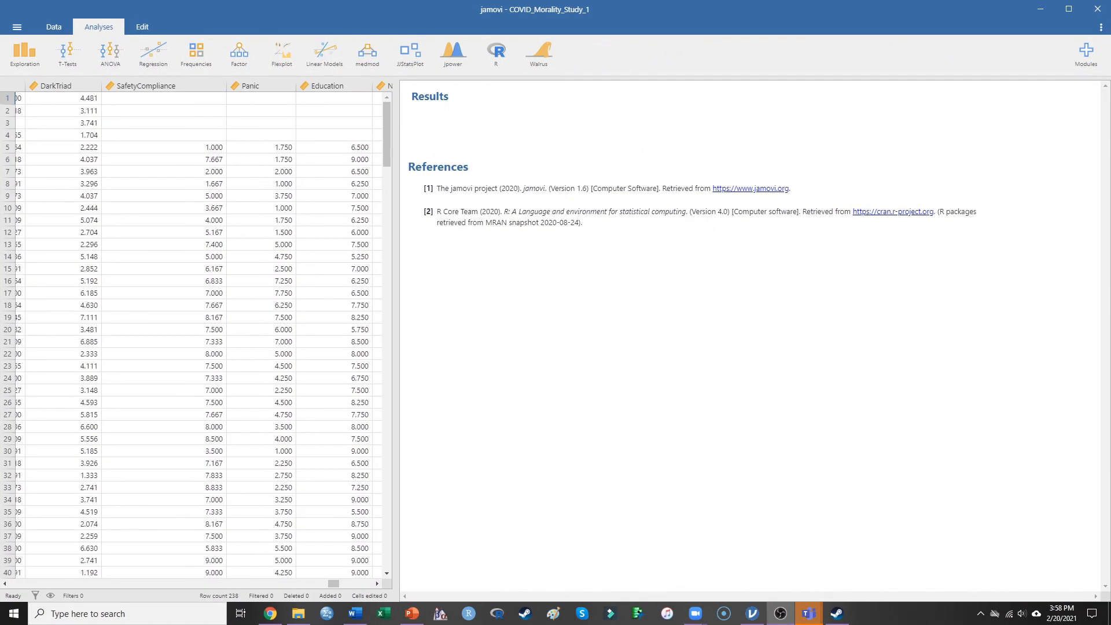
pyautogui.moveTo(1096, 280)
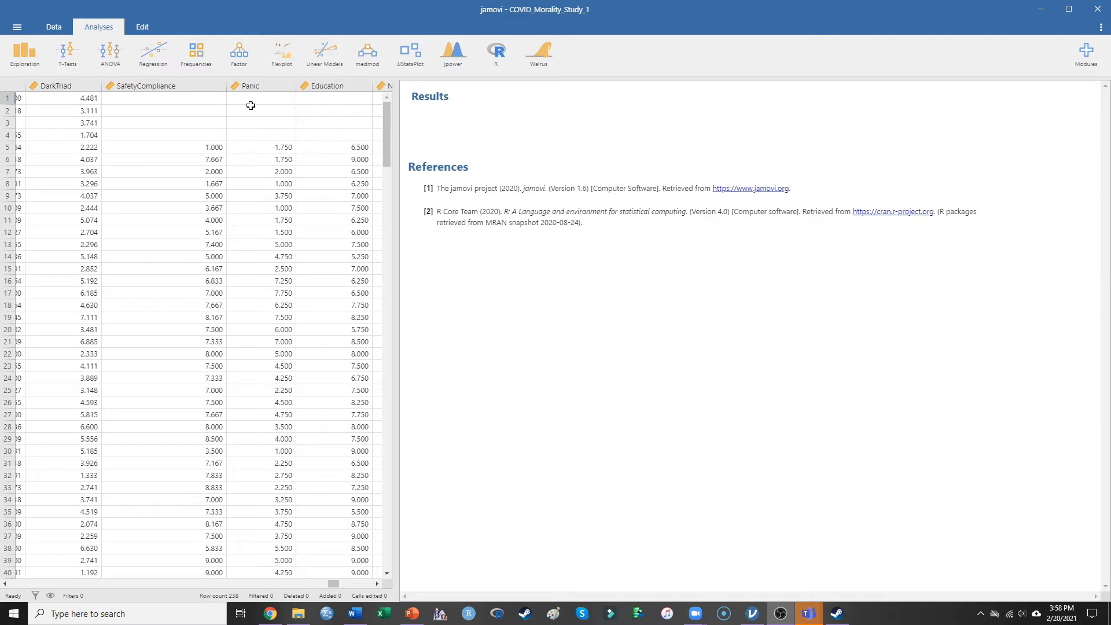
# Step: Show the T-Tests menu listing Independent Samples, Paired Samples and One Sample T-Test
pyautogui.click(163, 84)
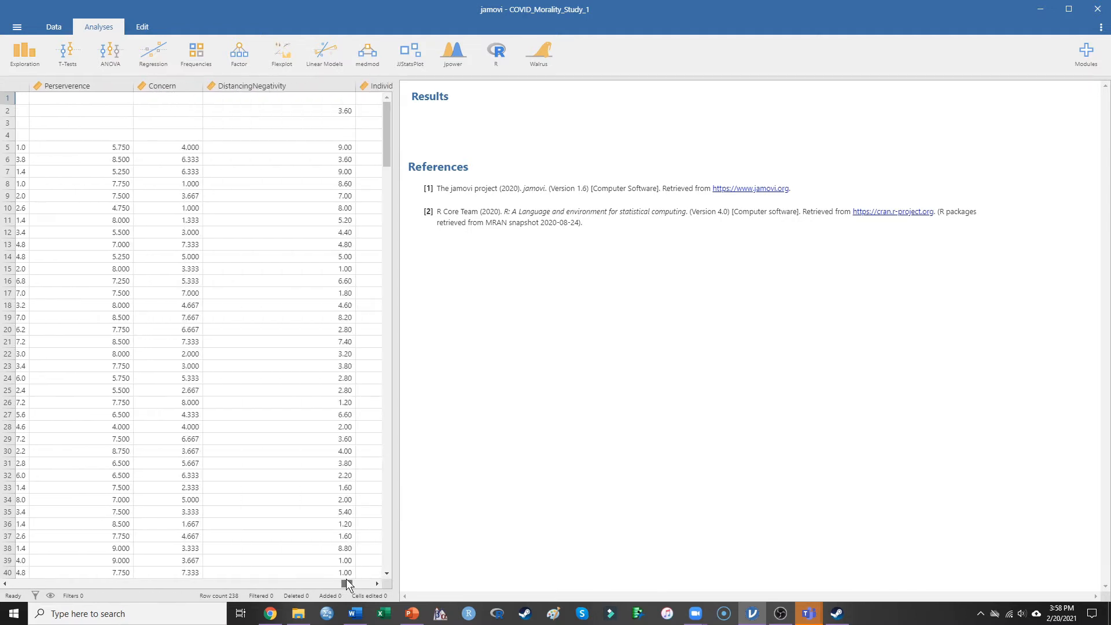
pyautogui.hscroll(3)
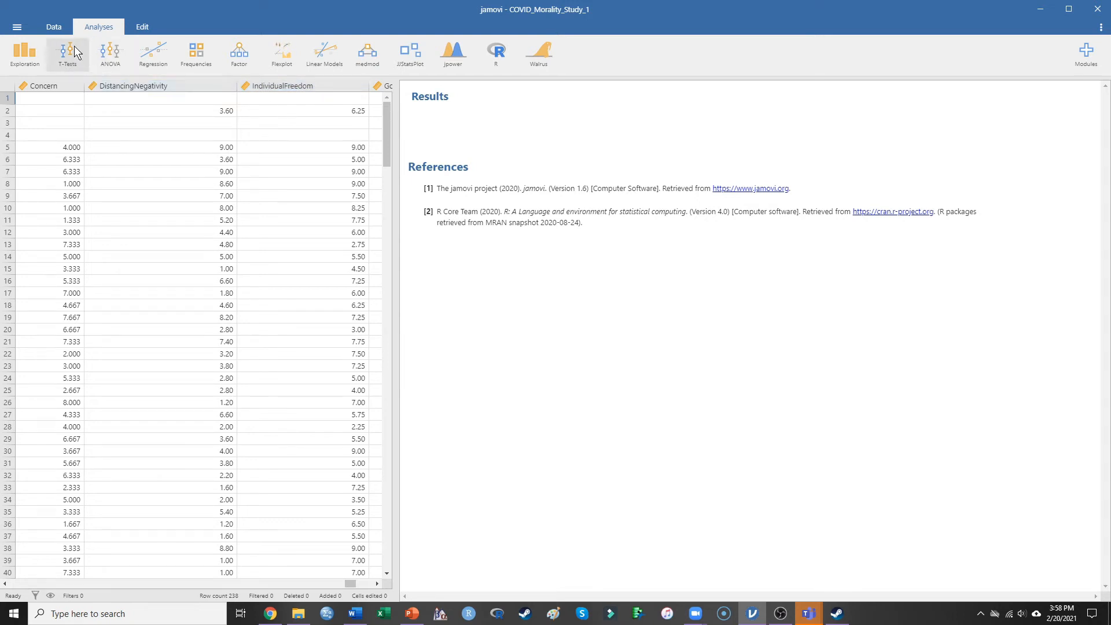
pyautogui.click(68, 53)
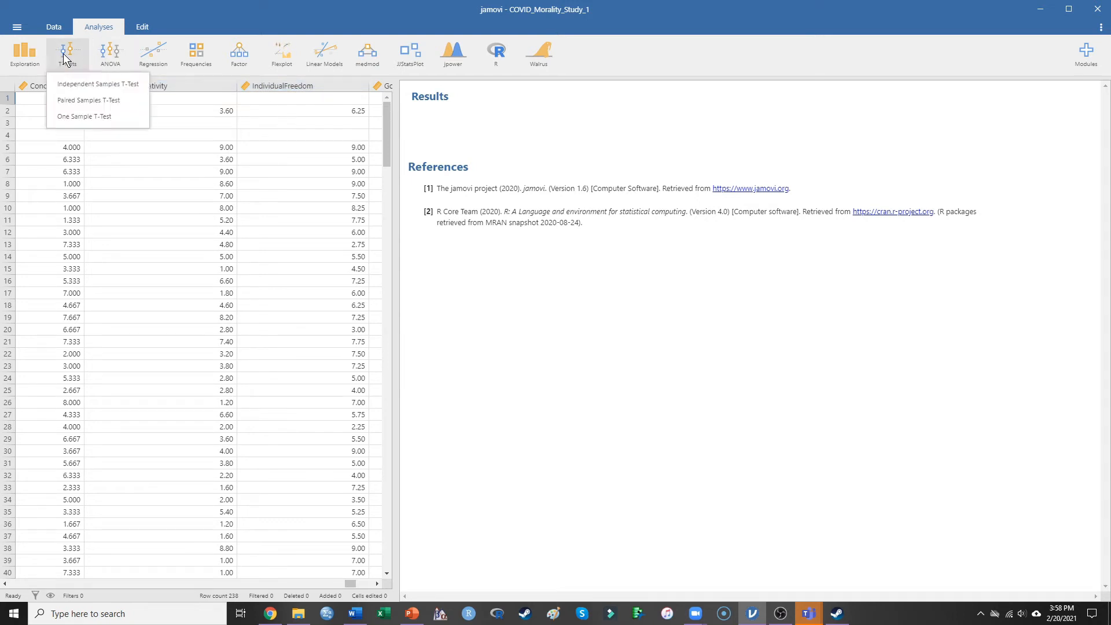
pyautogui.moveTo(83, 116)
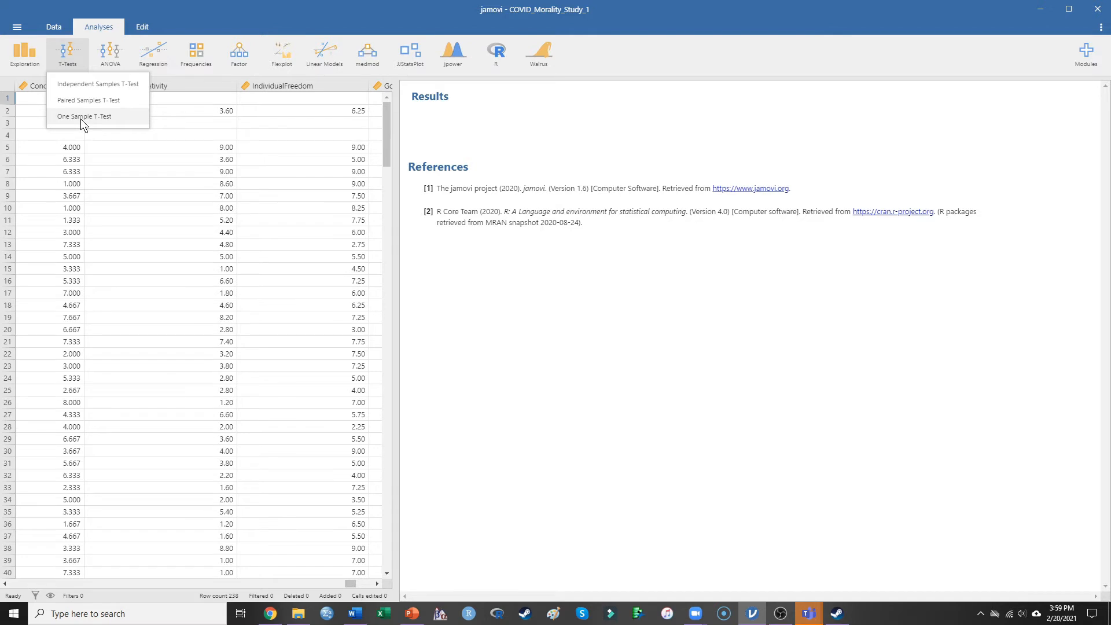
# Step: Add IndividualFreedom and SafetyCompliance as dependent variables in a One Sample T-Test
pyautogui.click(83, 116)
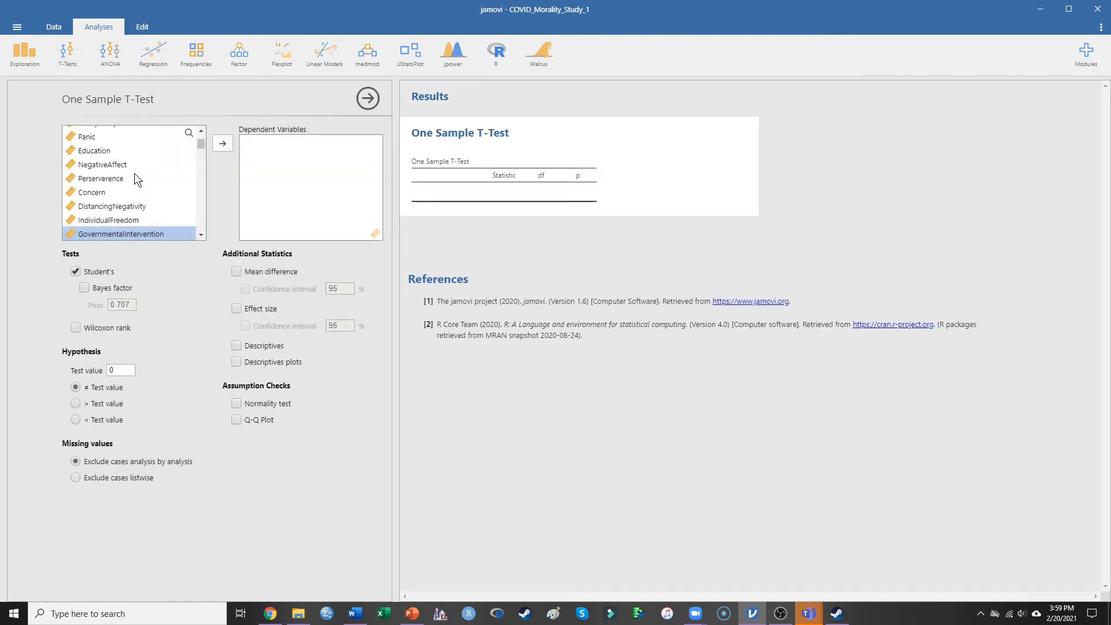
pyautogui.moveTo(164, 164)
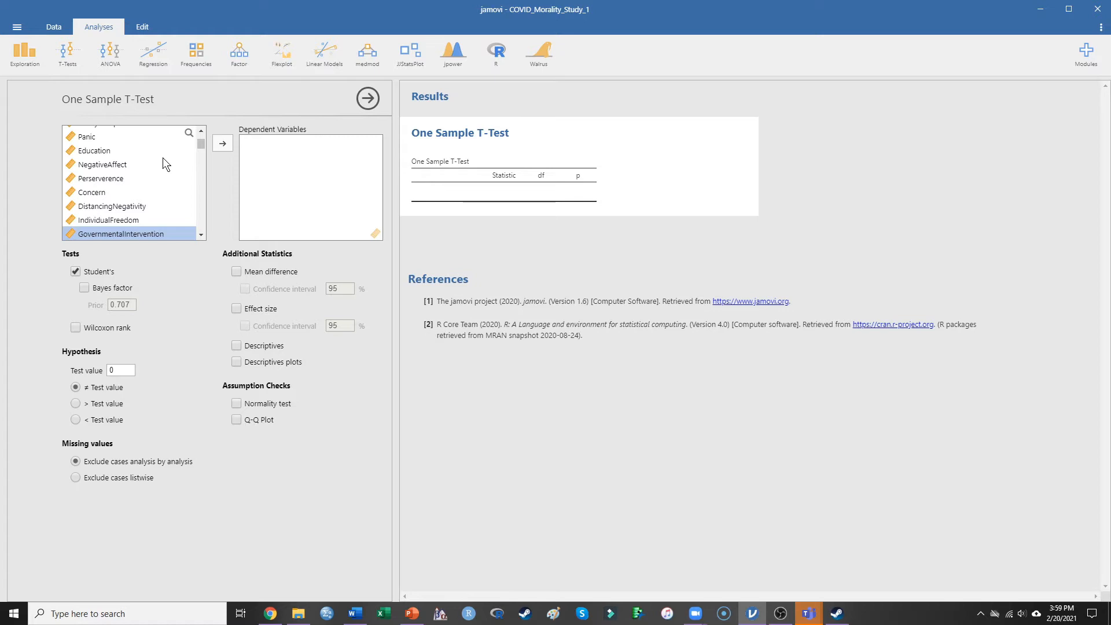
pyautogui.moveTo(124, 218)
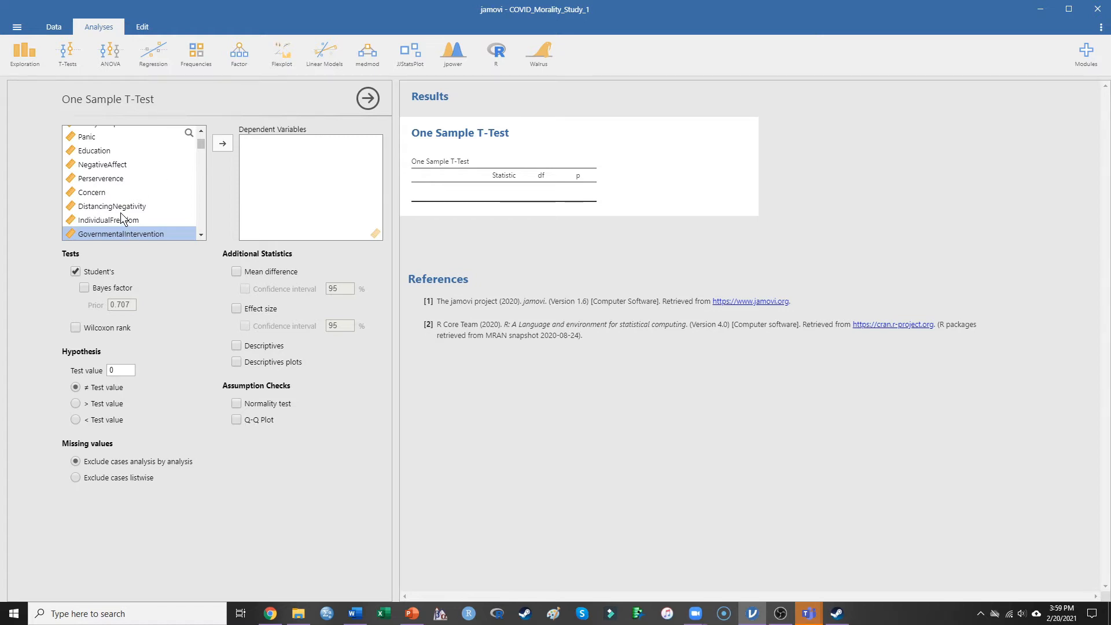
pyautogui.click(111, 219)
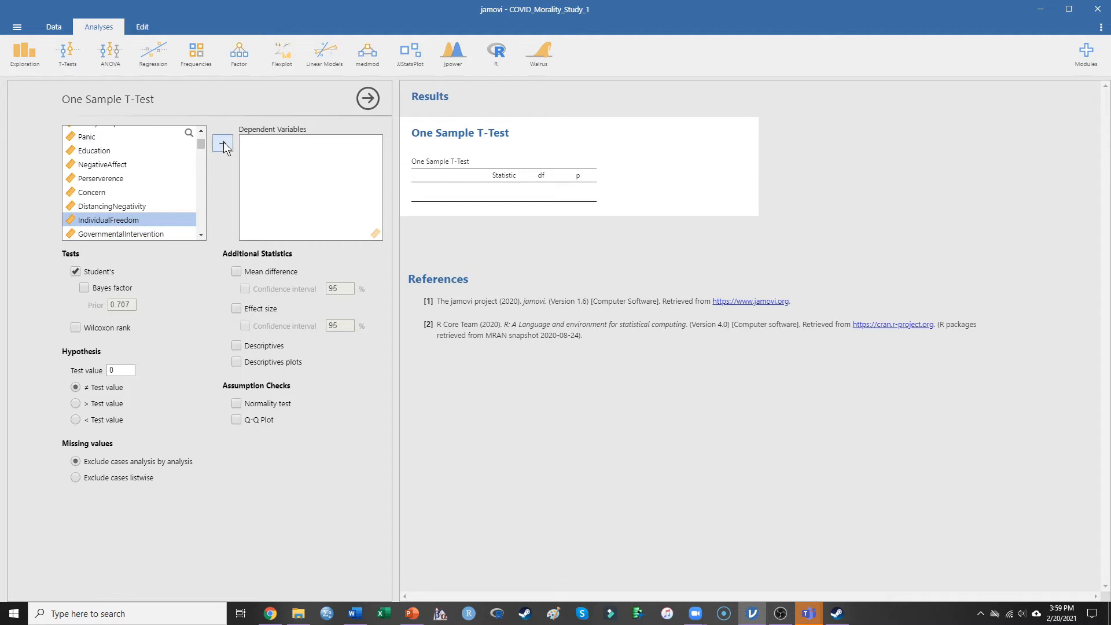
pyautogui.click(222, 143)
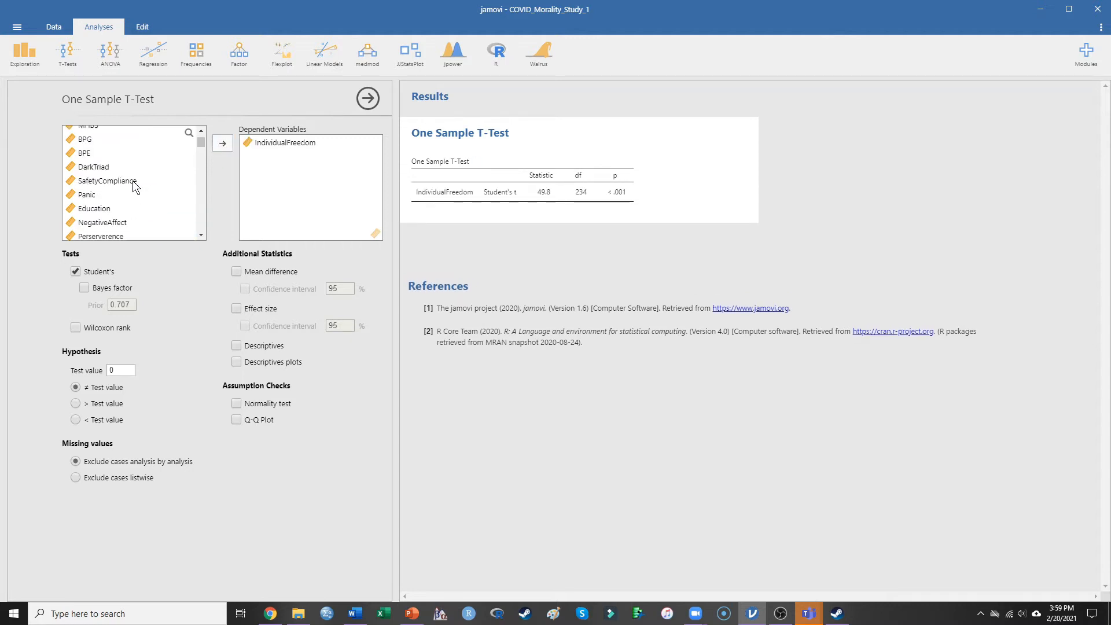
pyautogui.doubleClick(107, 180)
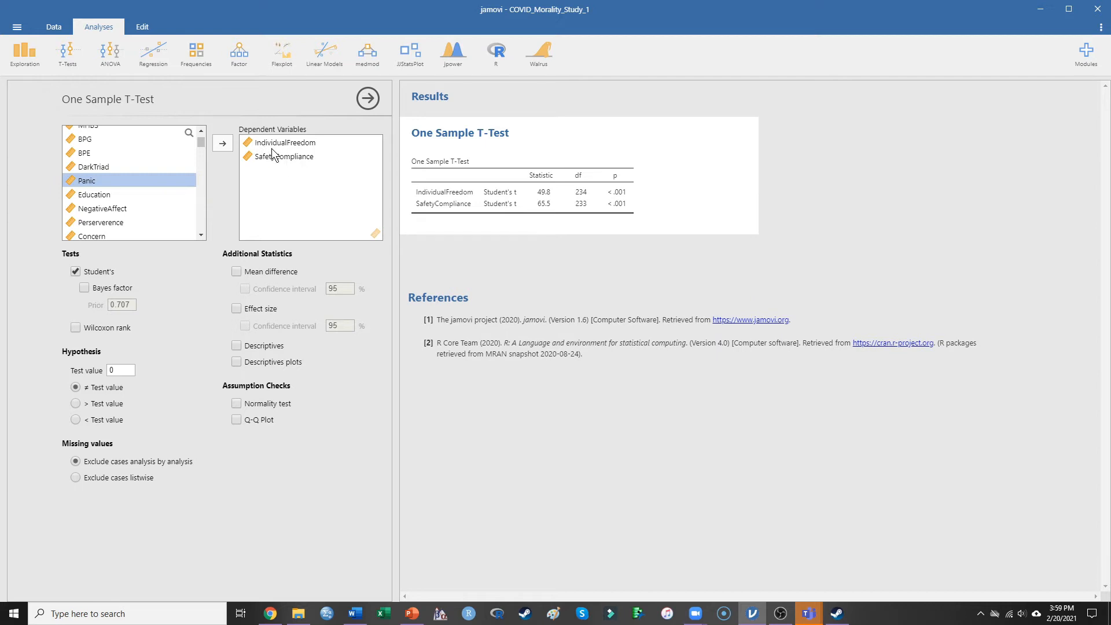
pyautogui.moveTo(424, 204)
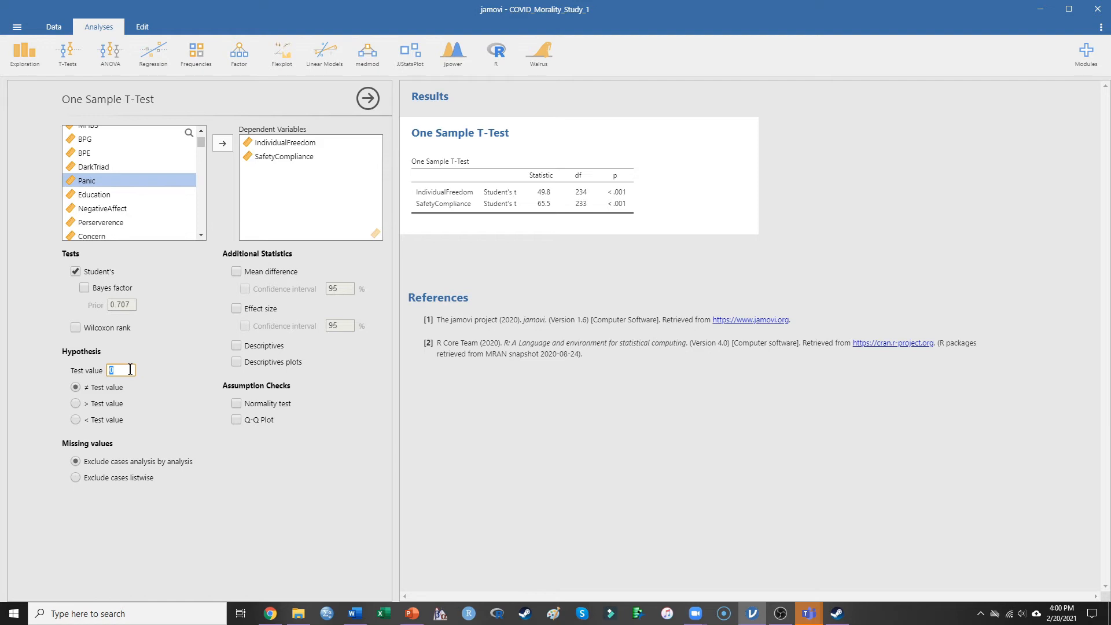
pyautogui.write('5')
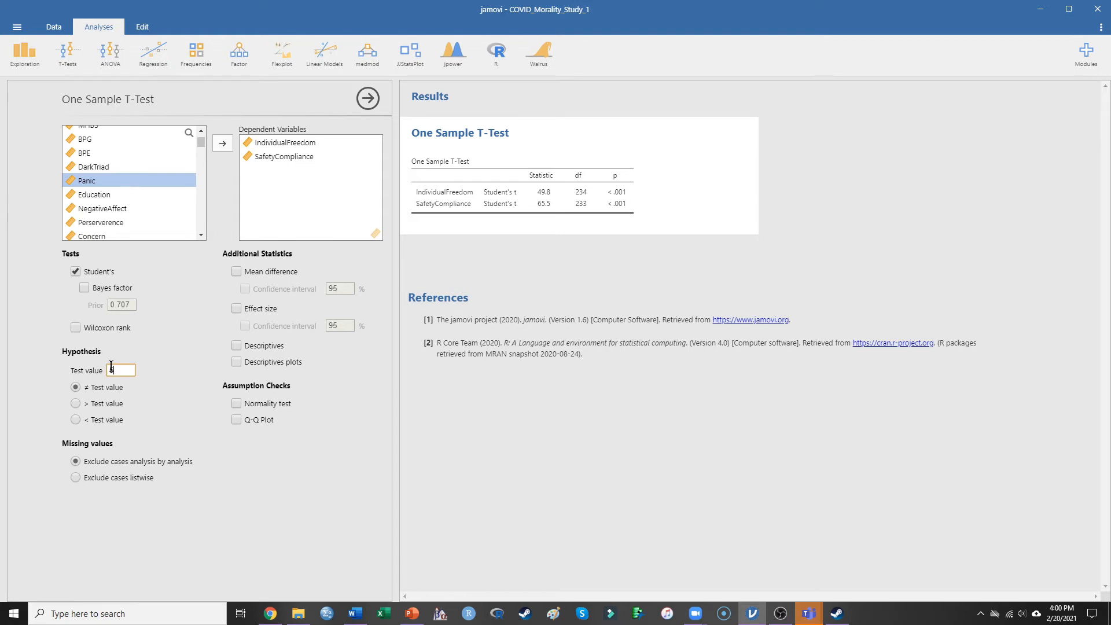
pyautogui.write('5')
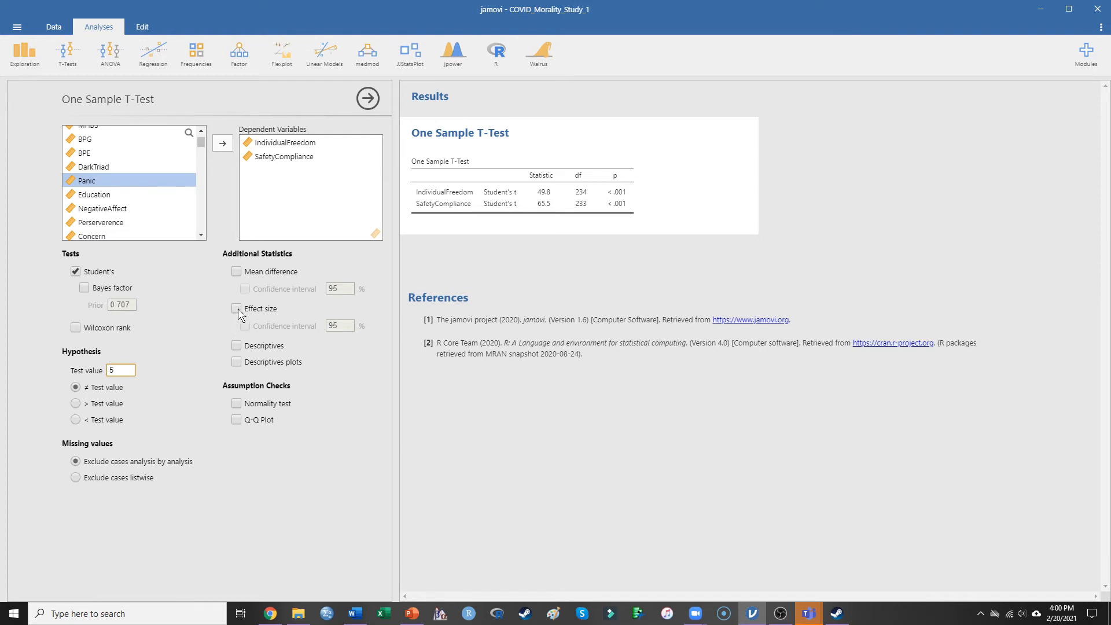
pyautogui.click(236, 308)
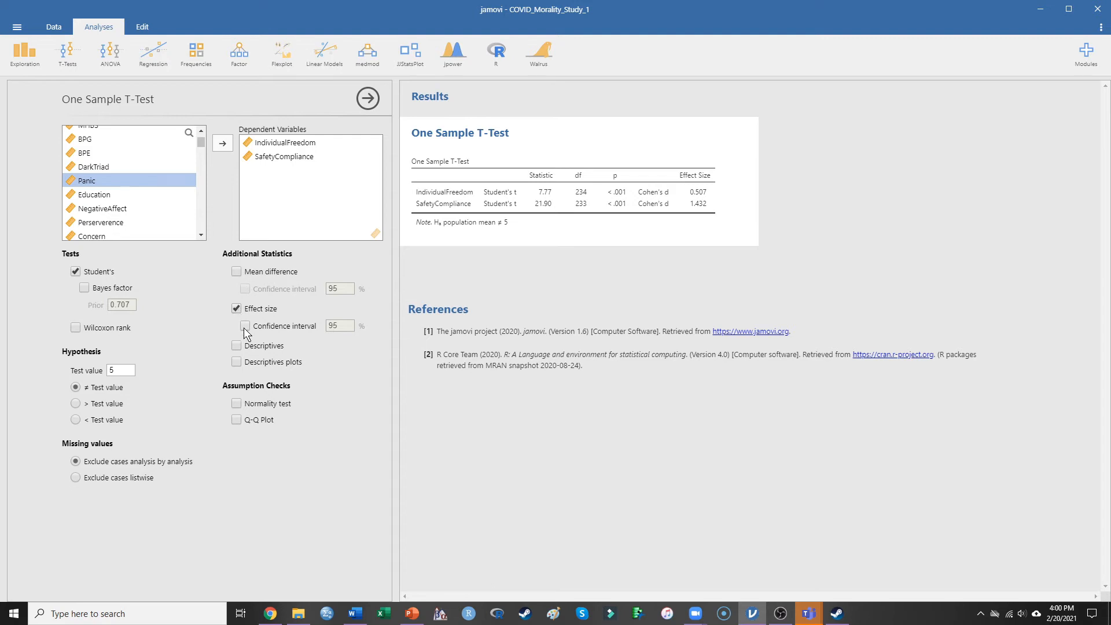
pyautogui.click(236, 346)
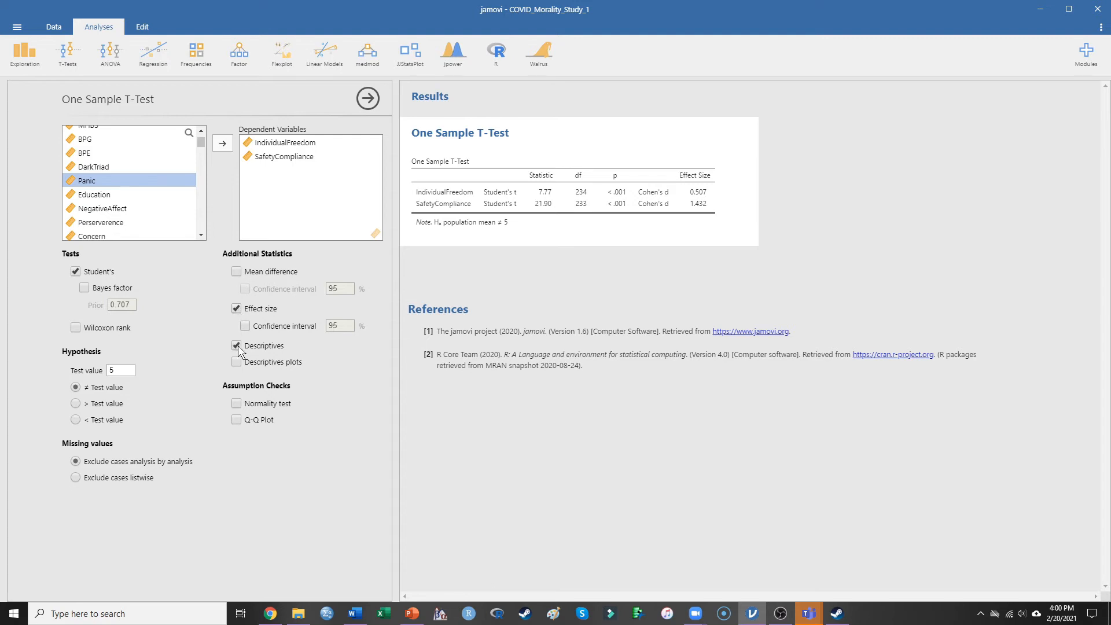
pyautogui.click(236, 346)
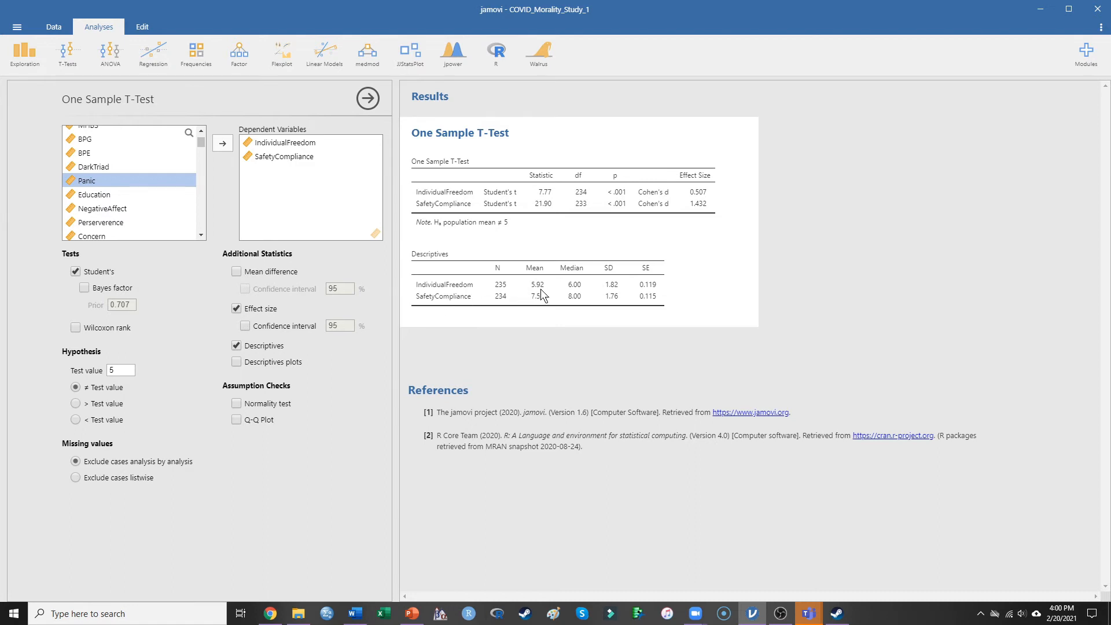
pyautogui.moveTo(547, 287)
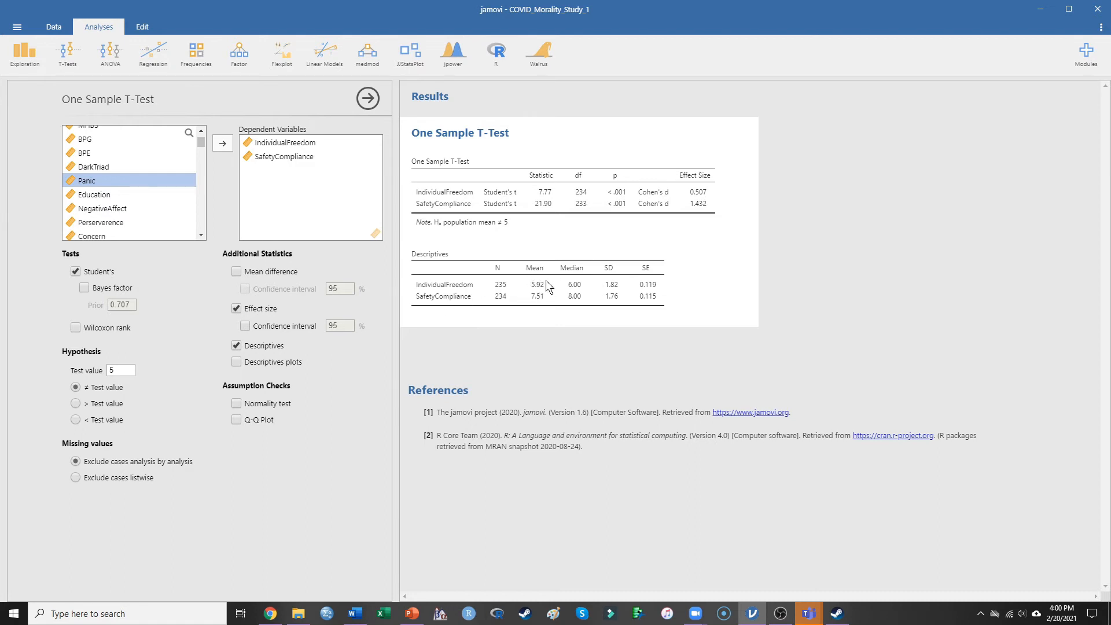
pyautogui.moveTo(542, 285)
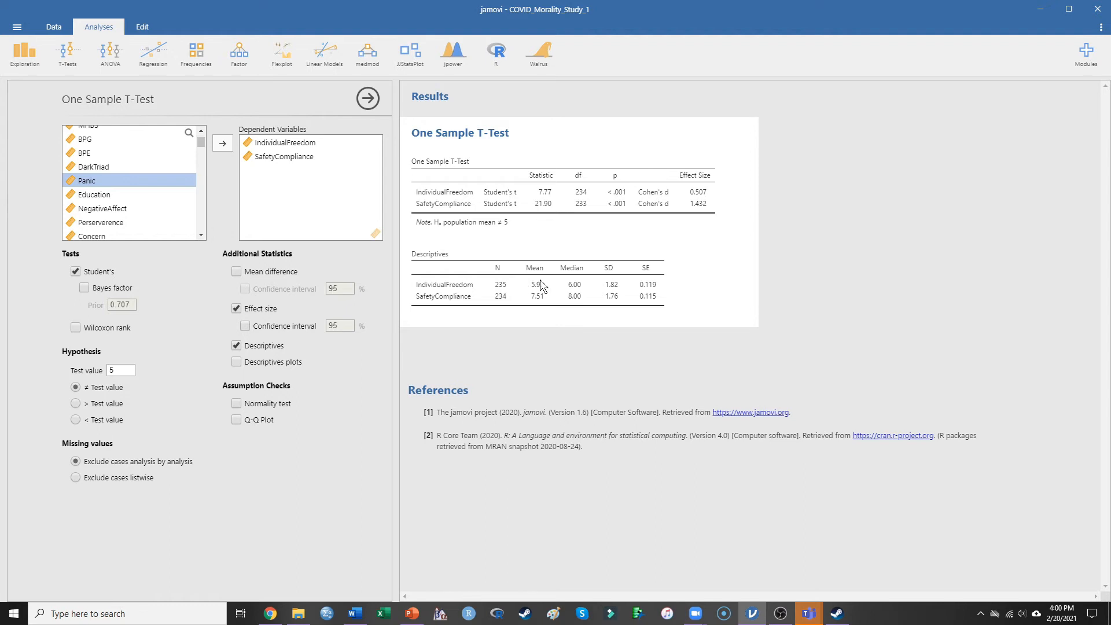
pyautogui.moveTo(540, 284)
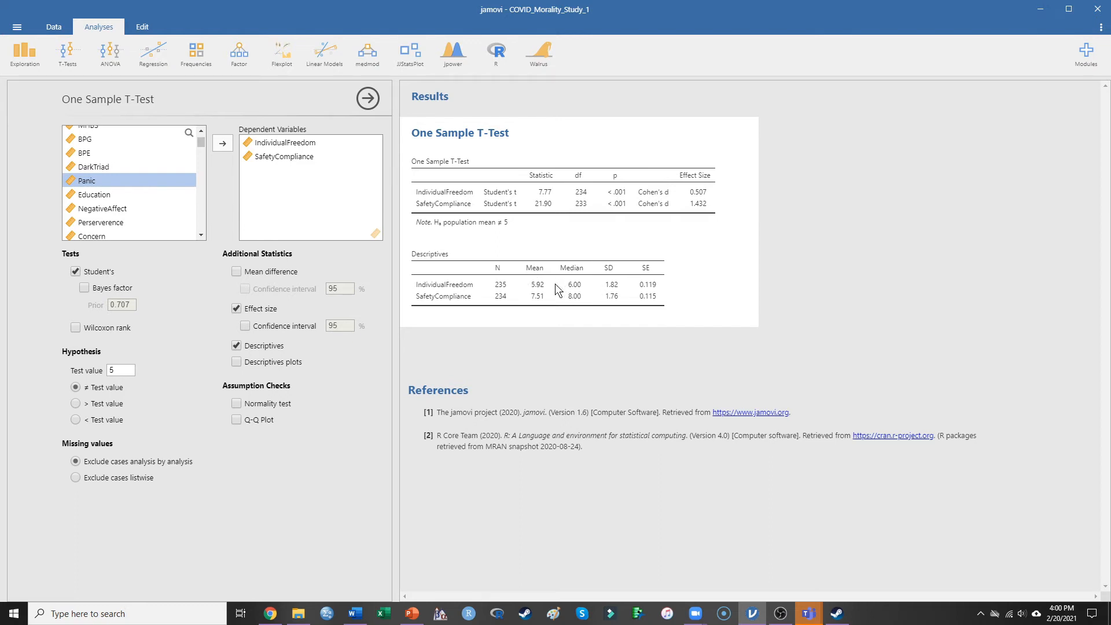
pyautogui.moveTo(613, 288)
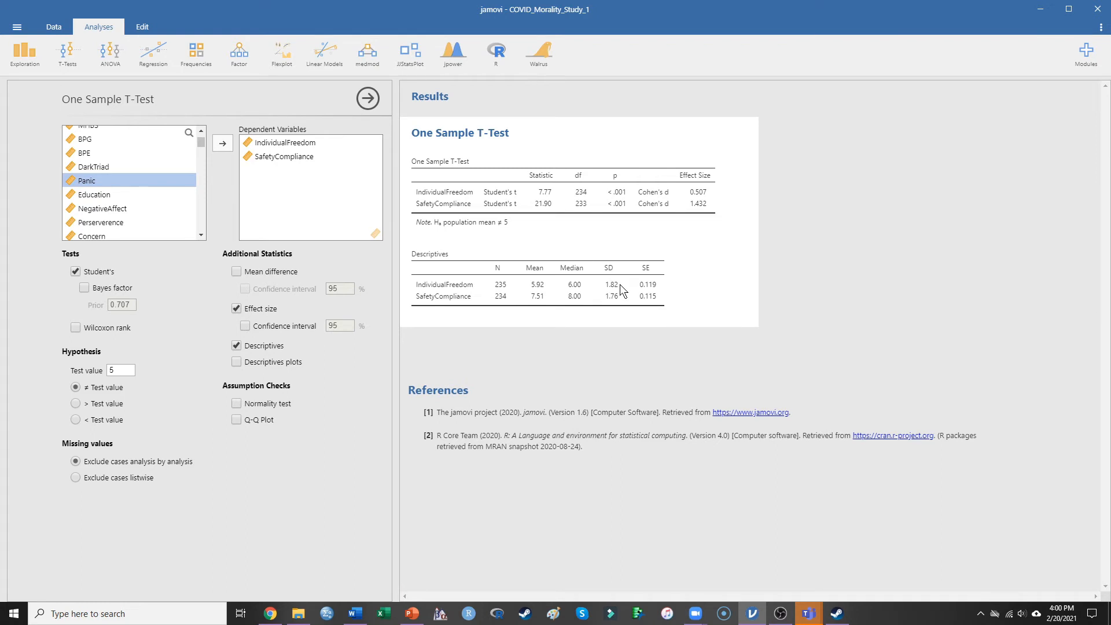
pyautogui.moveTo(491, 310)
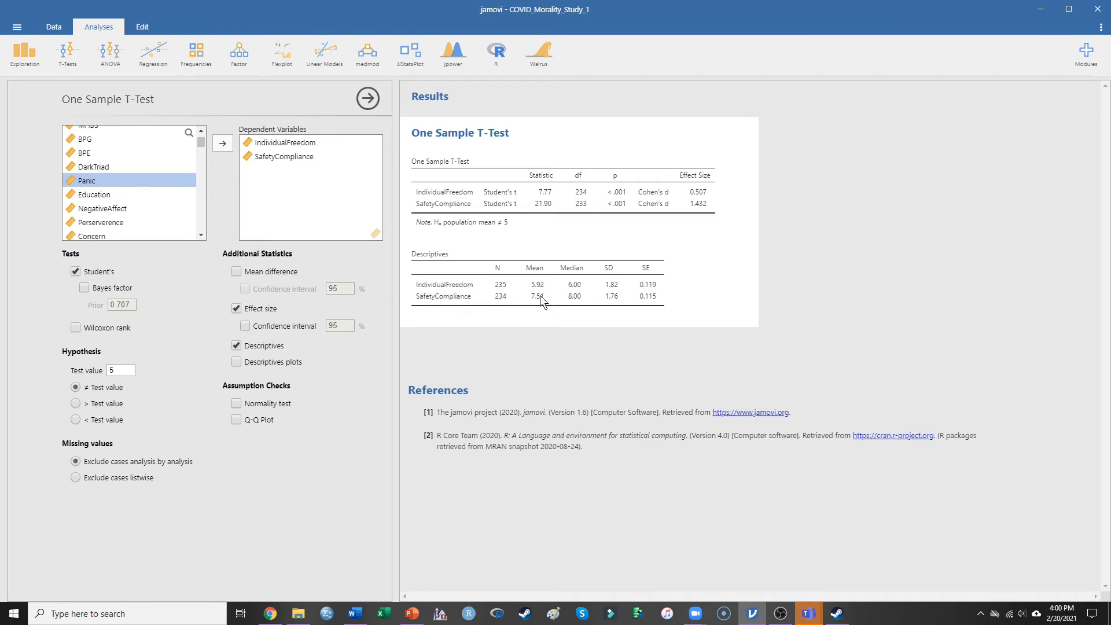
pyautogui.moveTo(538, 314)
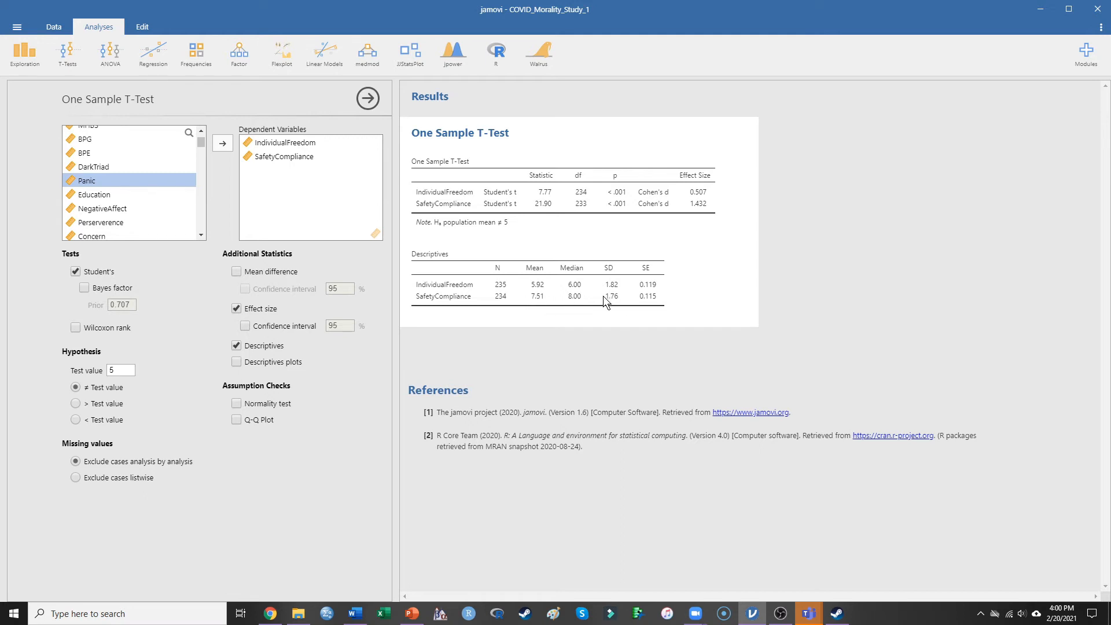
pyautogui.moveTo(613, 298)
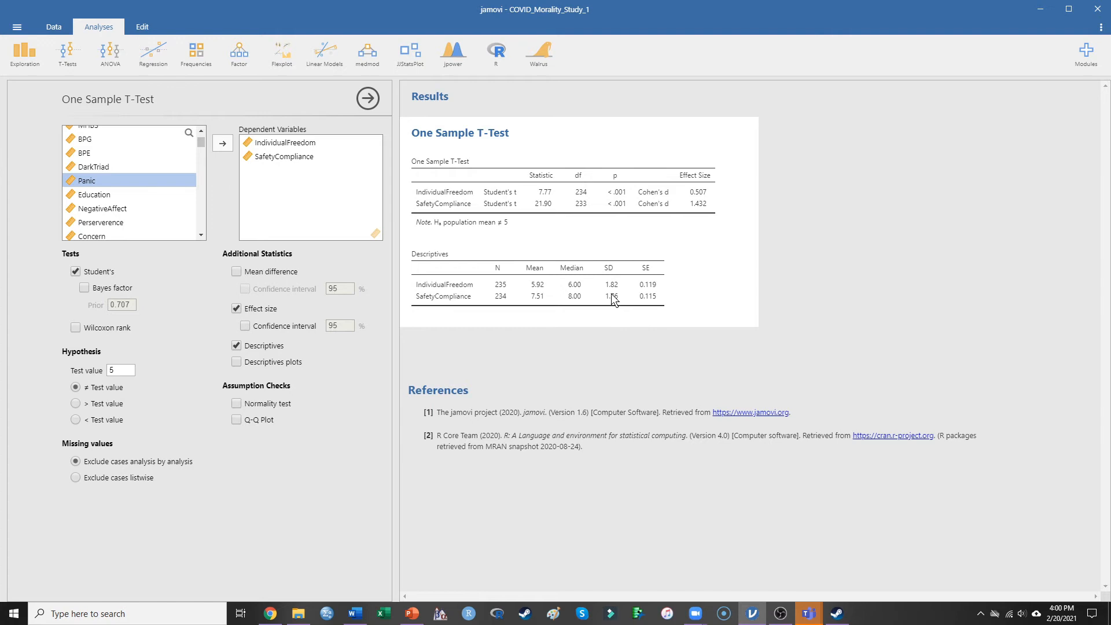
pyautogui.moveTo(560, 310)
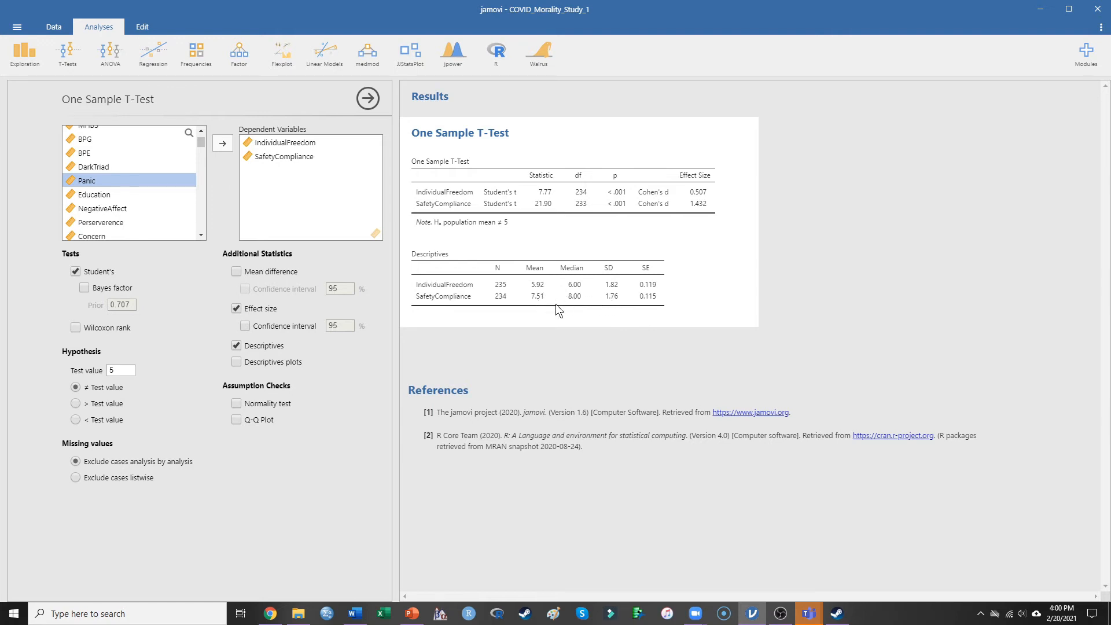
pyautogui.moveTo(544, 303)
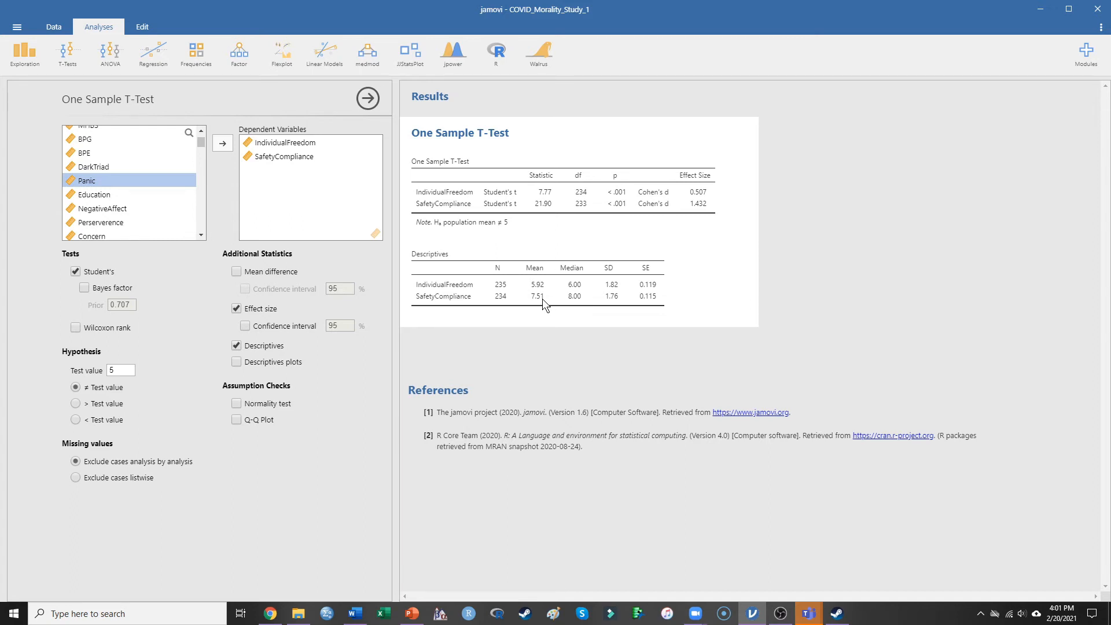
pyautogui.moveTo(551, 200)
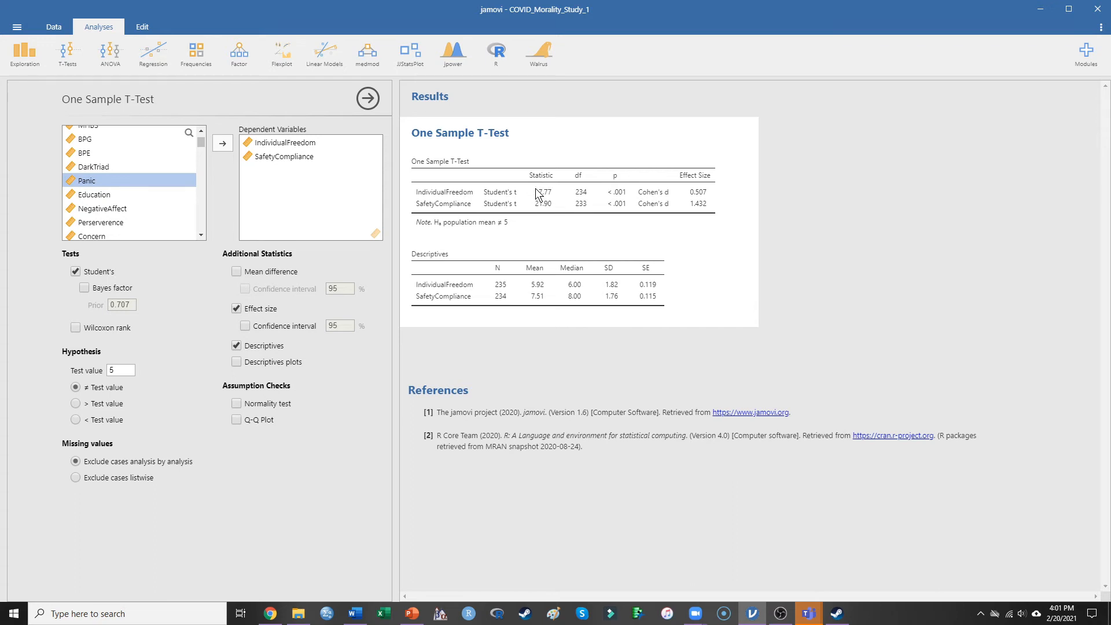
pyautogui.moveTo(560, 201)
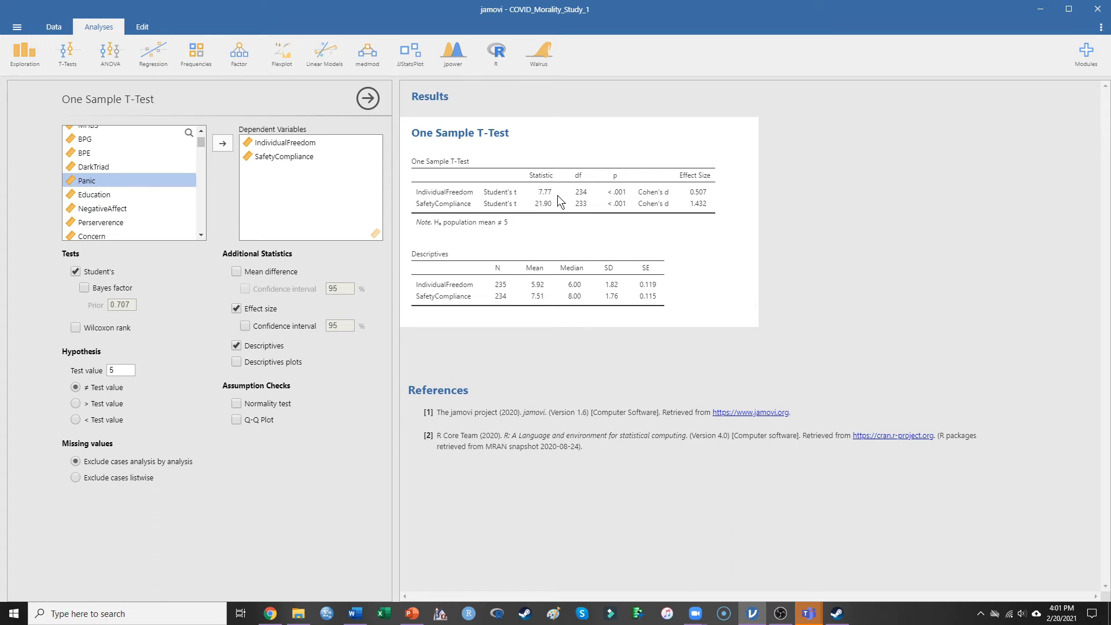
pyautogui.moveTo(567, 198)
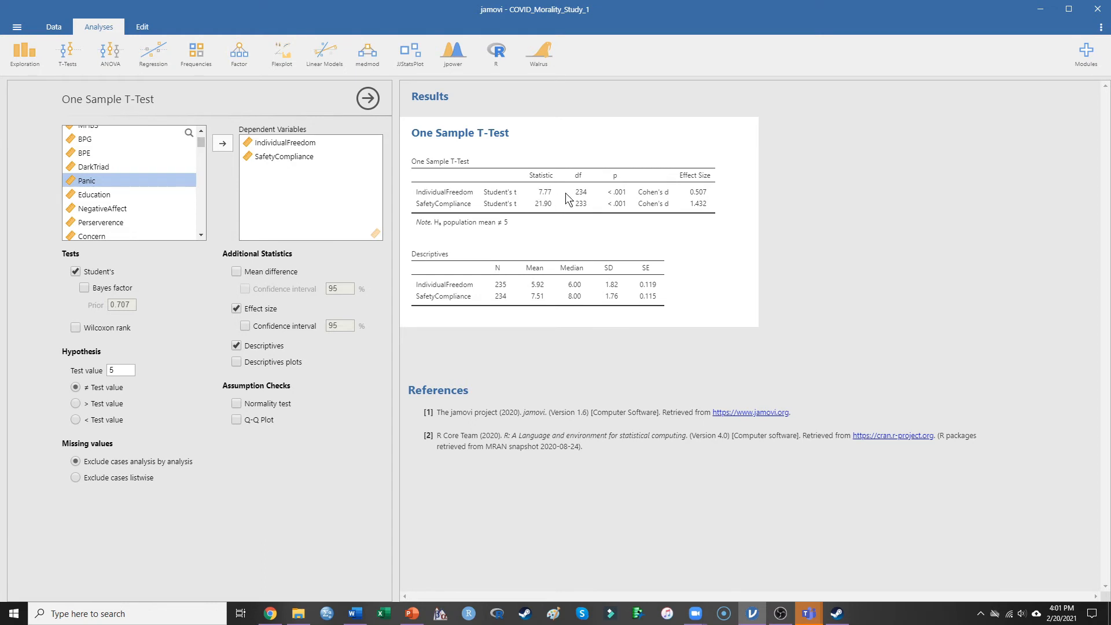
pyautogui.moveTo(631, 197)
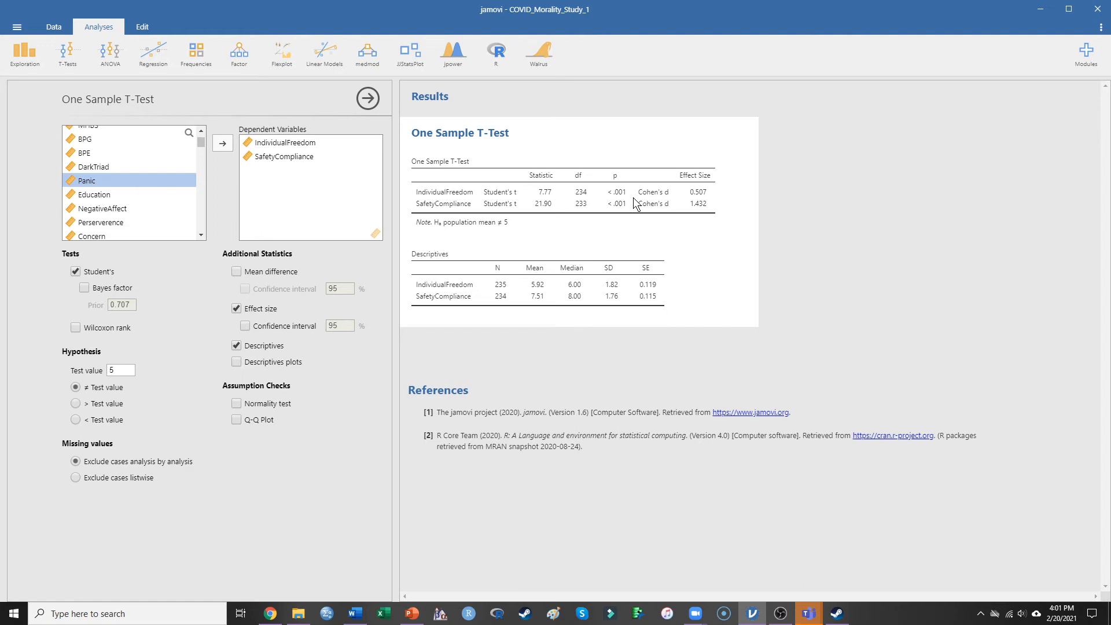
pyautogui.moveTo(626, 198)
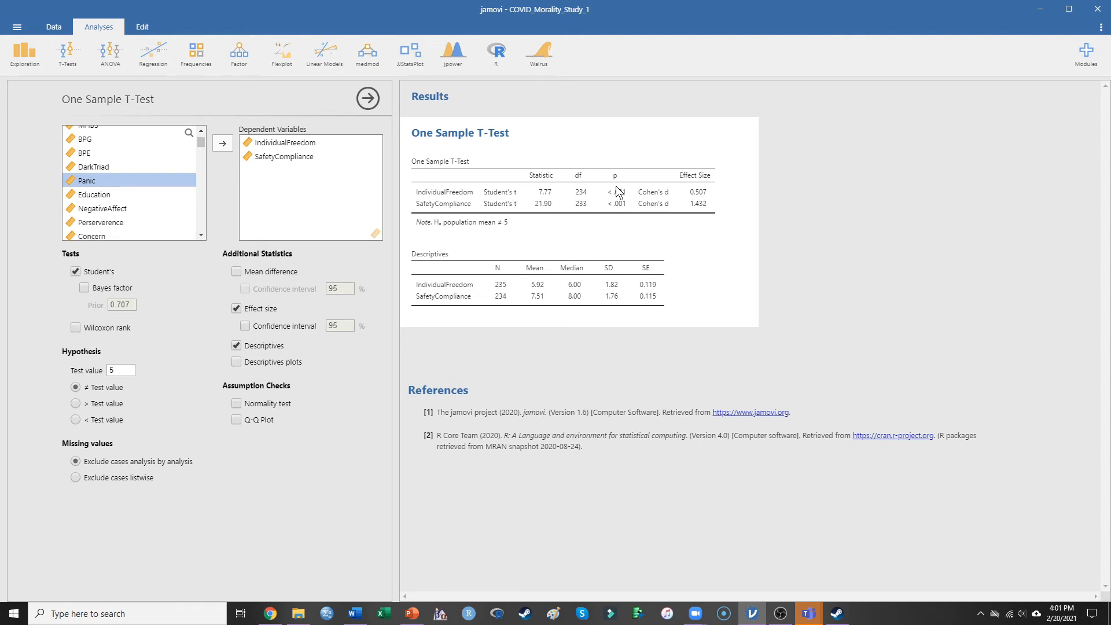
pyautogui.moveTo(541, 292)
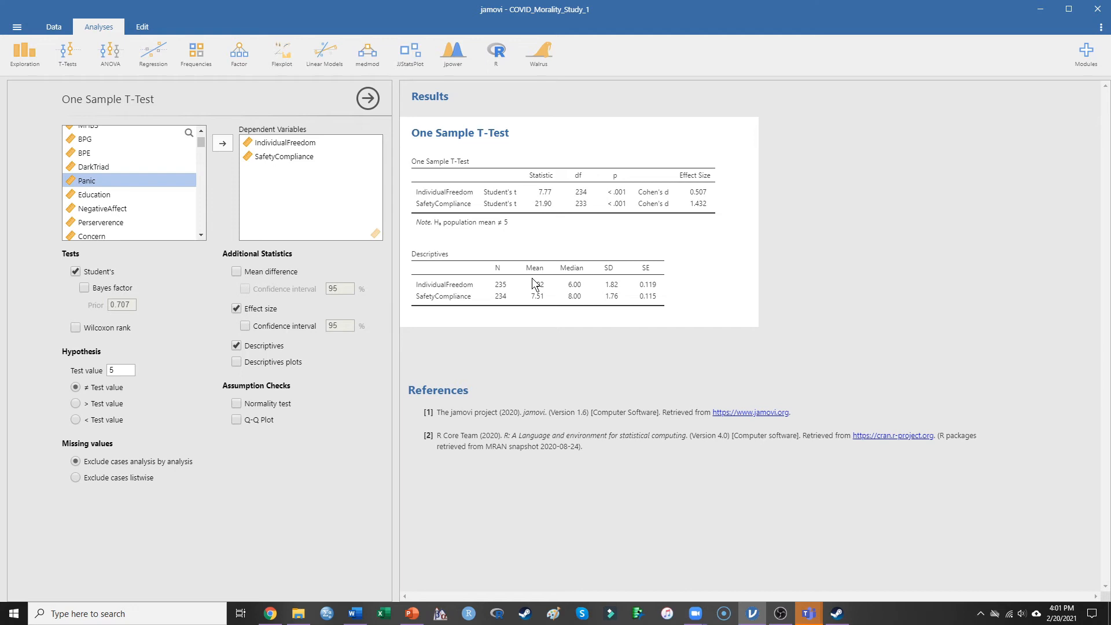
pyautogui.moveTo(538, 287)
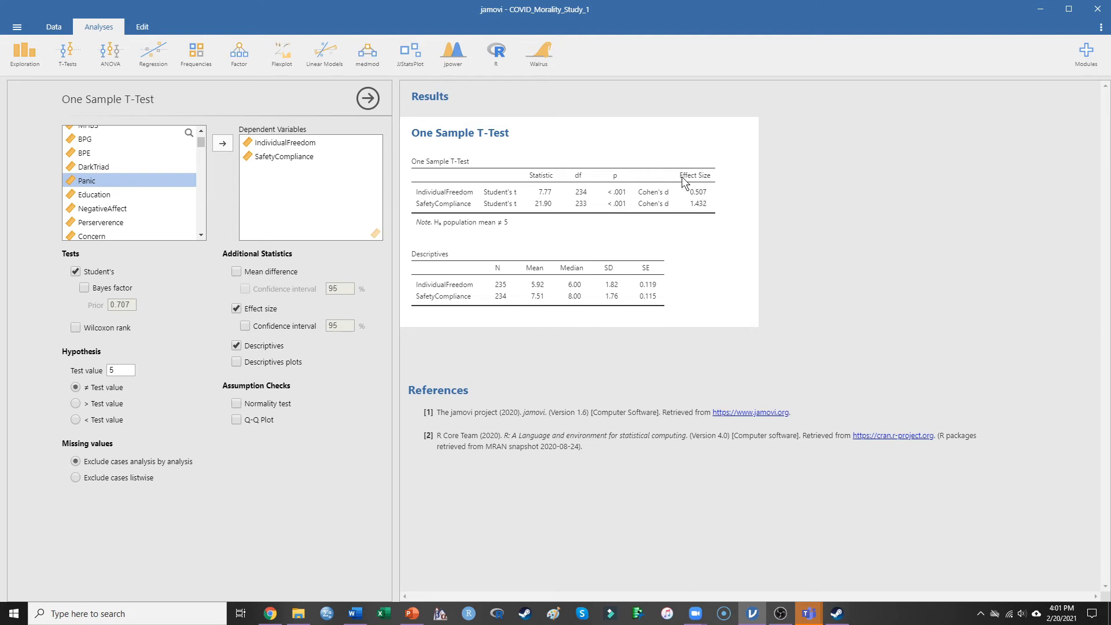
pyautogui.moveTo(707, 193)
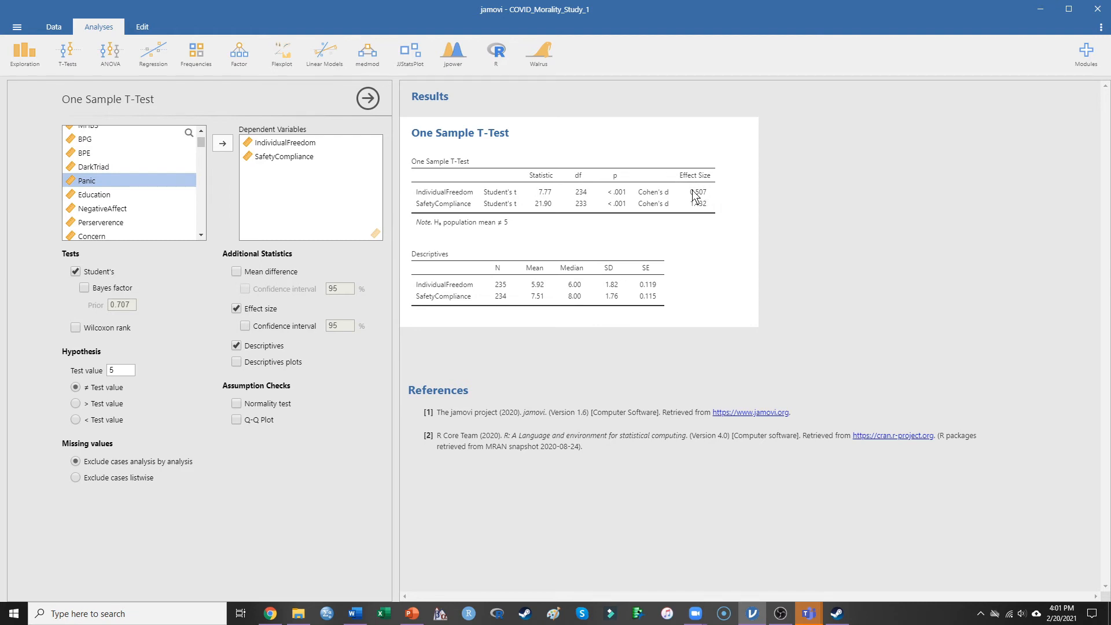
pyautogui.moveTo(699, 197)
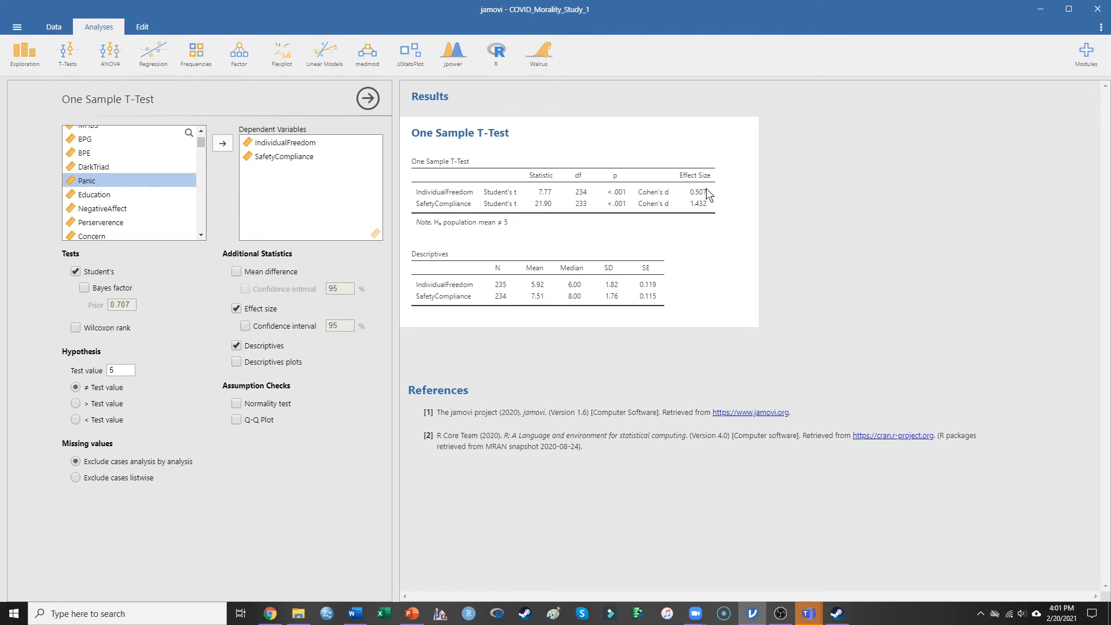
pyautogui.moveTo(560, 276)
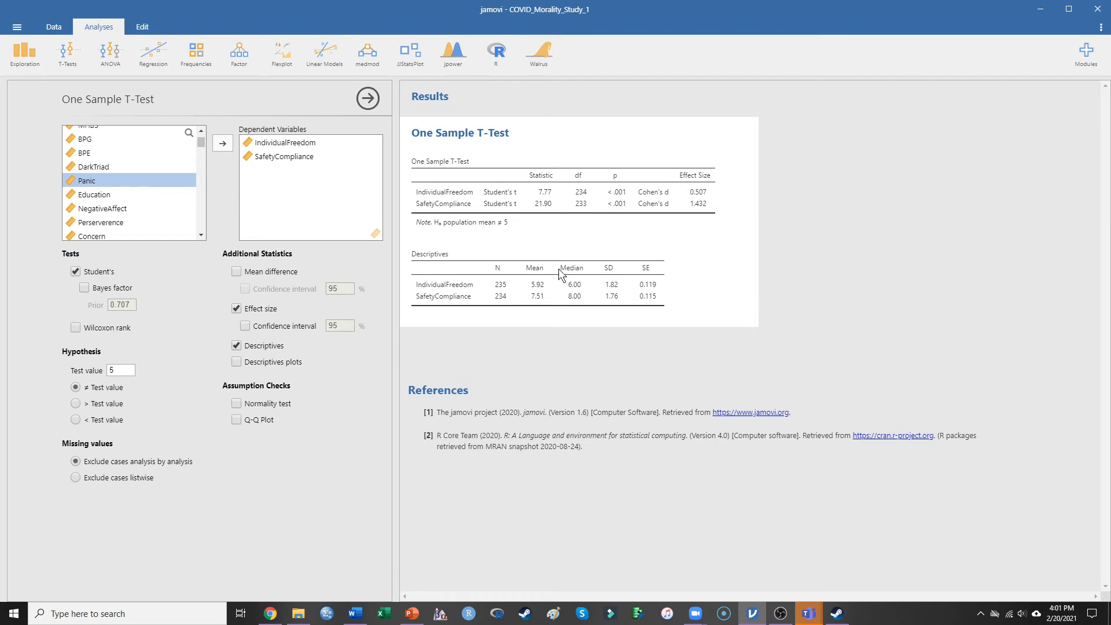
pyautogui.moveTo(547, 293)
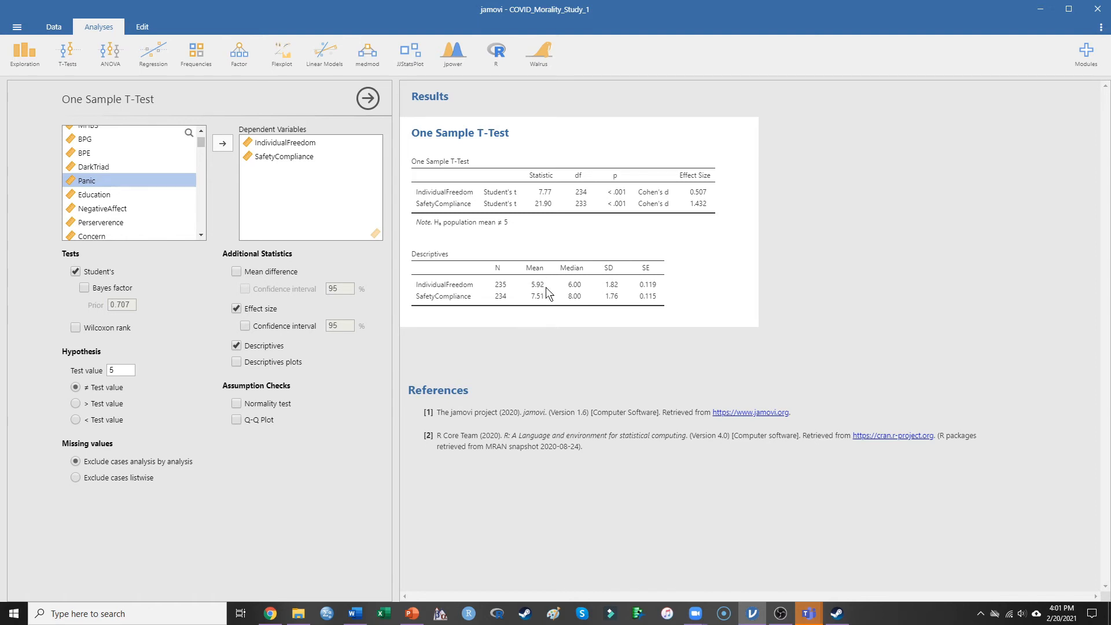
pyautogui.moveTo(612, 293)
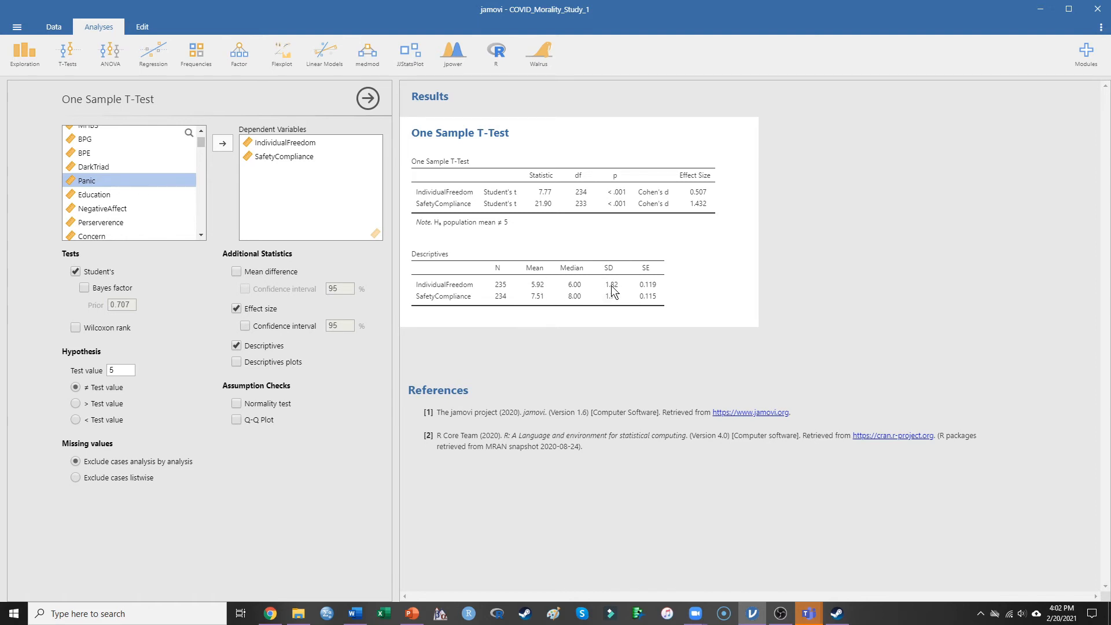
pyautogui.moveTo(705, 193)
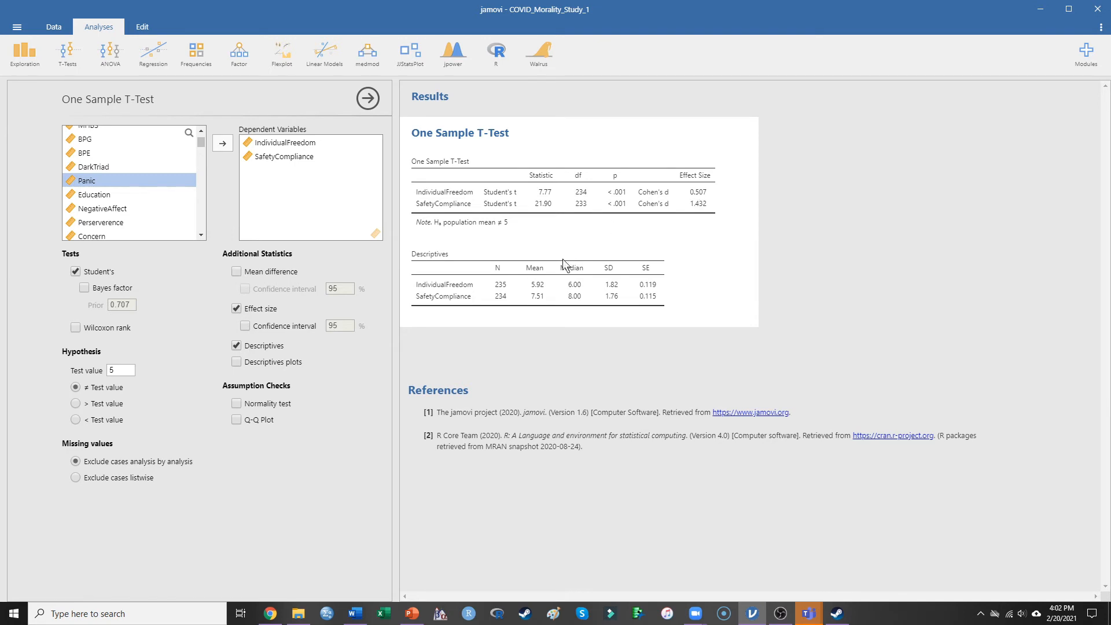
pyautogui.moveTo(721, 180)
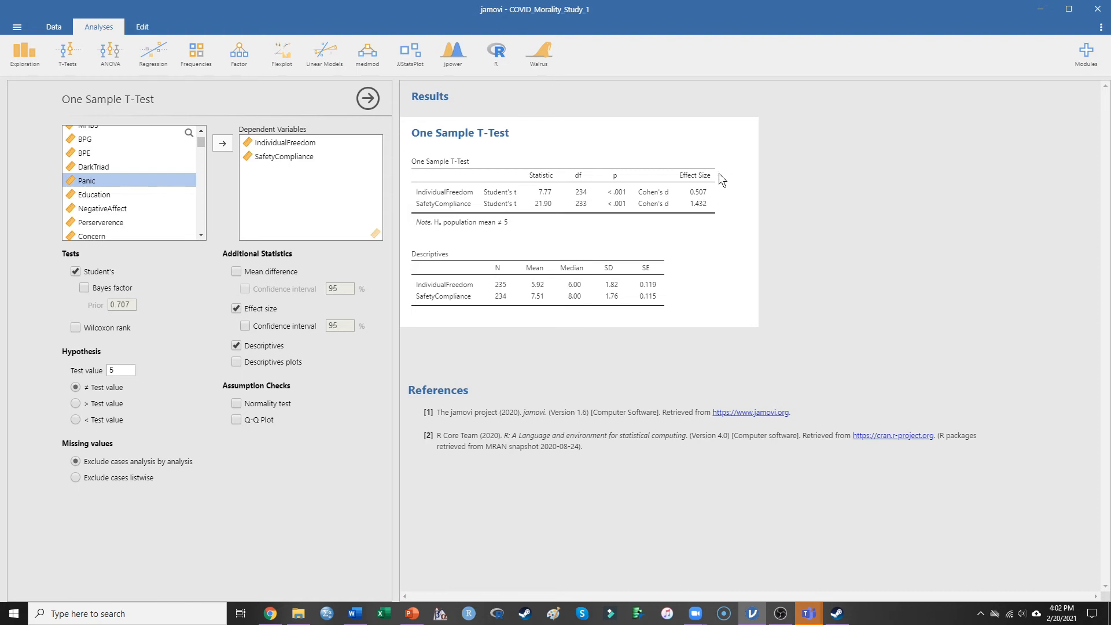
pyautogui.moveTo(550, 287)
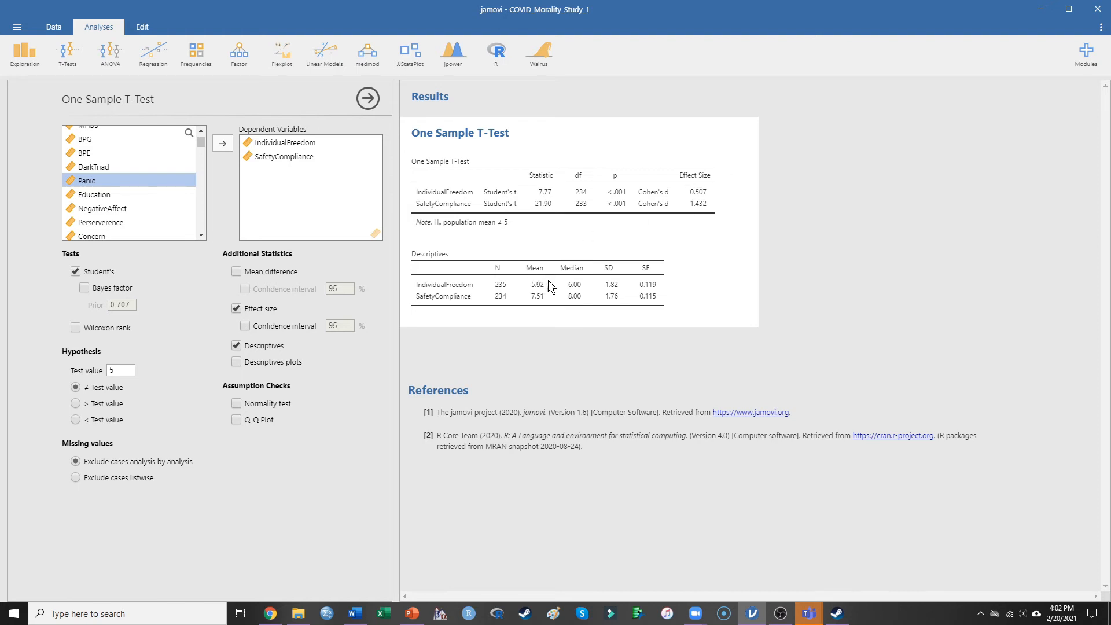
pyautogui.moveTo(536, 282)
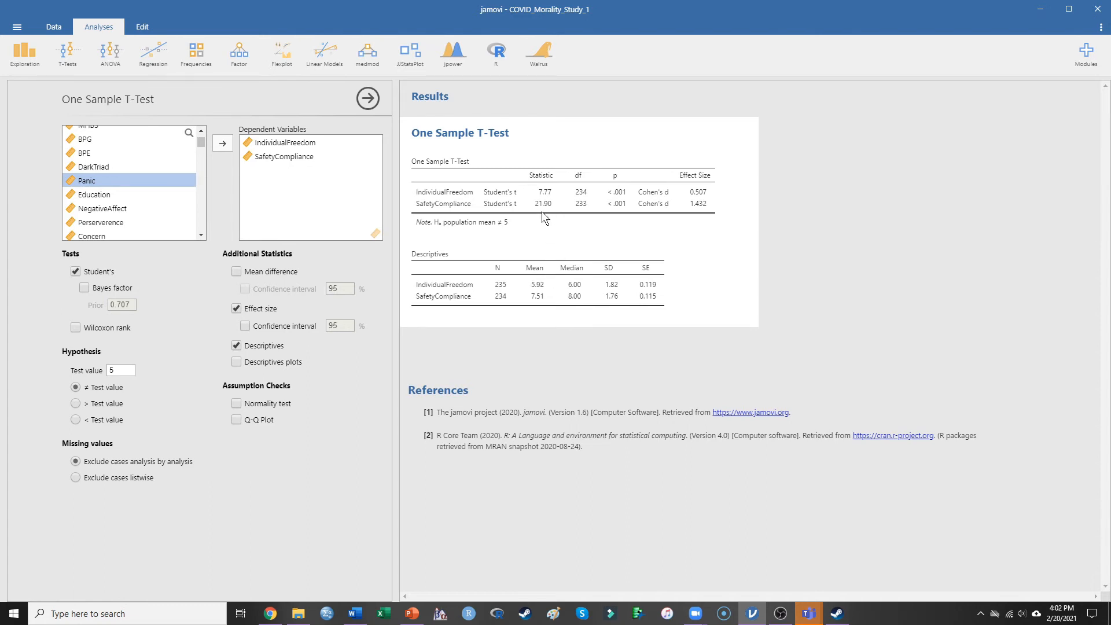
pyautogui.moveTo(605, 216)
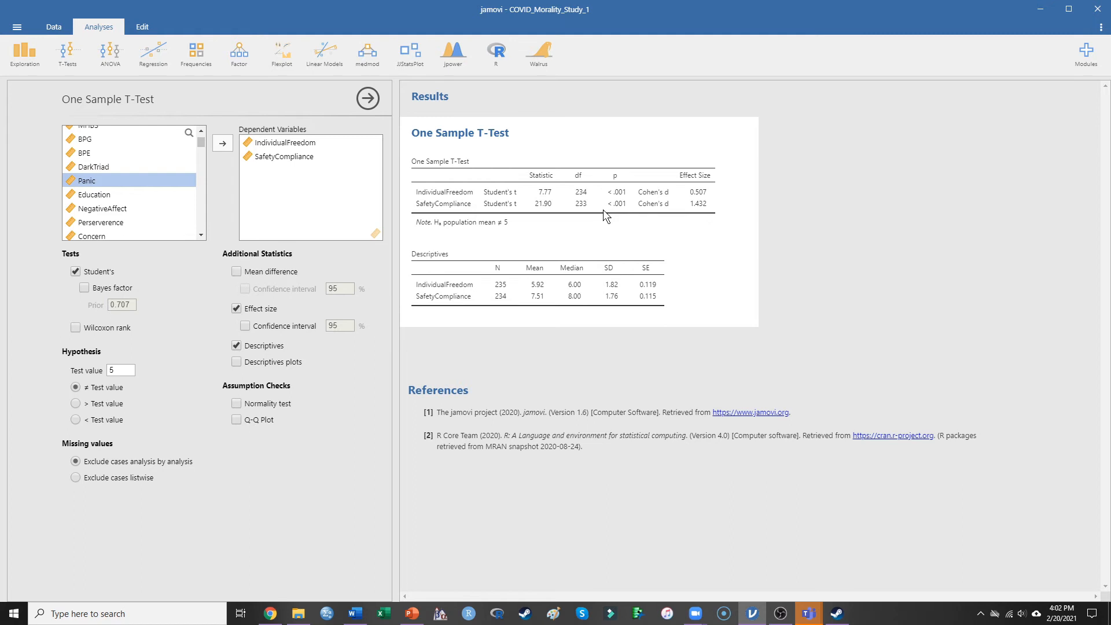
pyautogui.moveTo(699, 217)
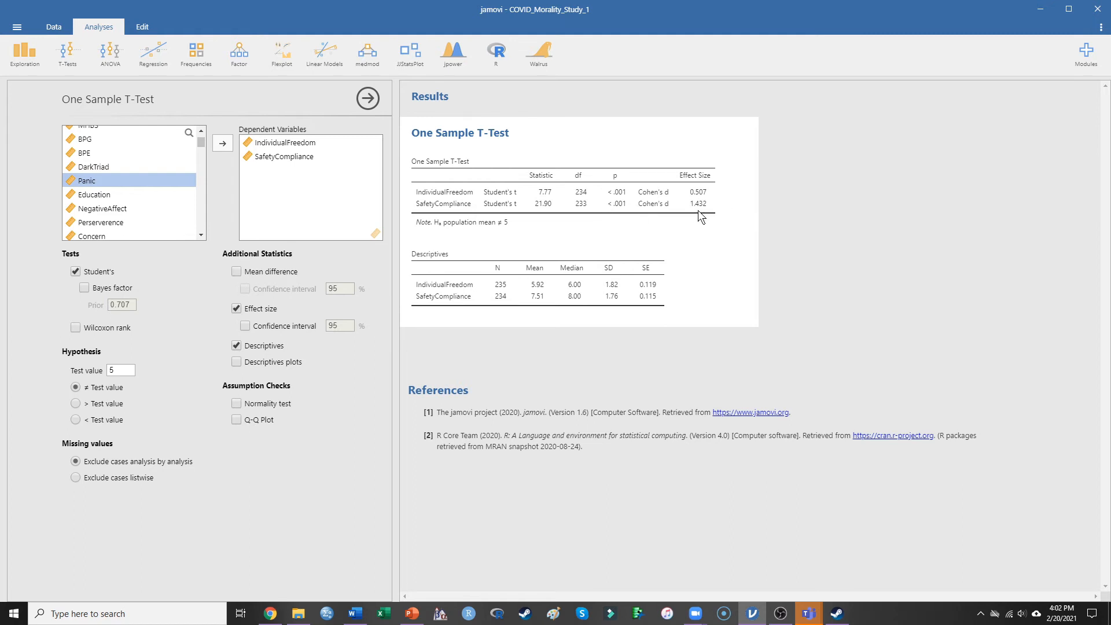
pyautogui.moveTo(695, 207)
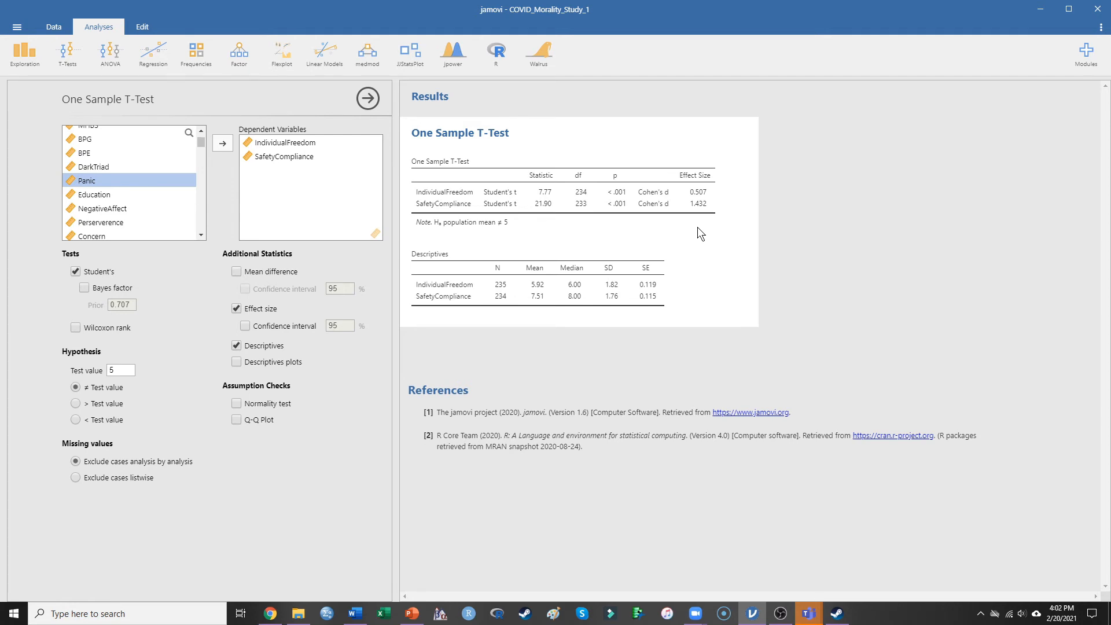
pyautogui.moveTo(563, 20)
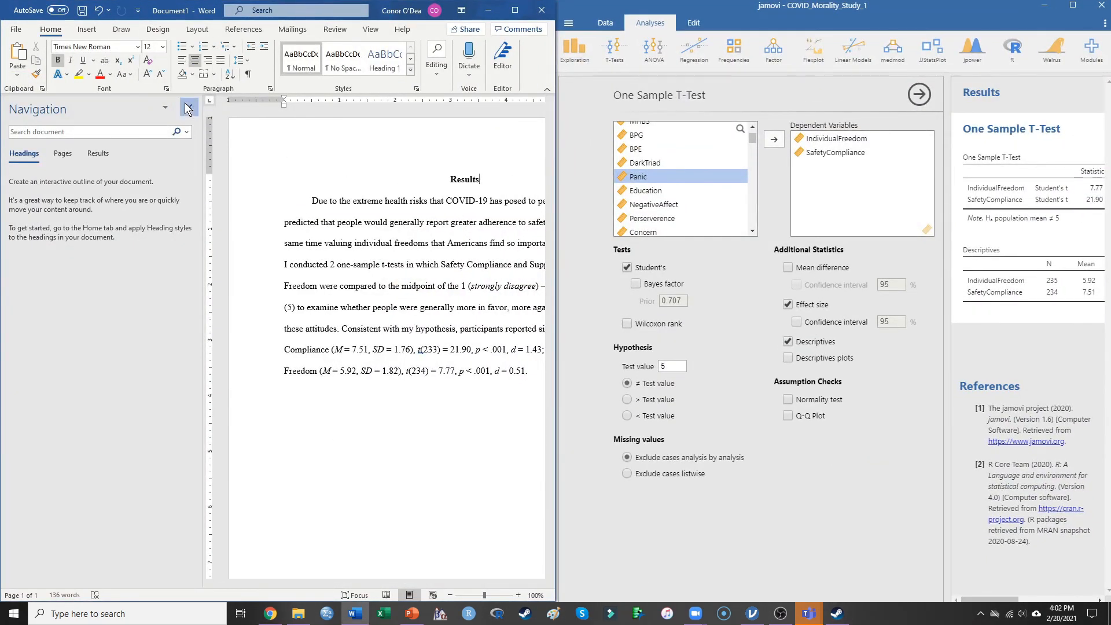
# Step: Hide Word's Navigation pane and collapse jamovi's options to show the full t-test tables
pyautogui.click(187, 108)
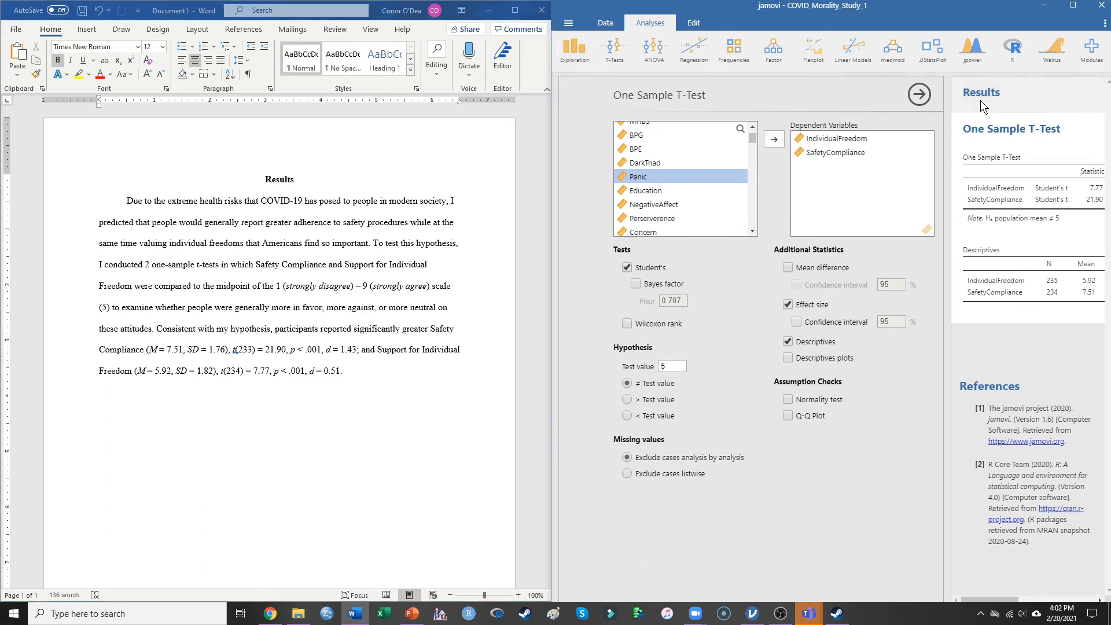
pyautogui.click(918, 94)
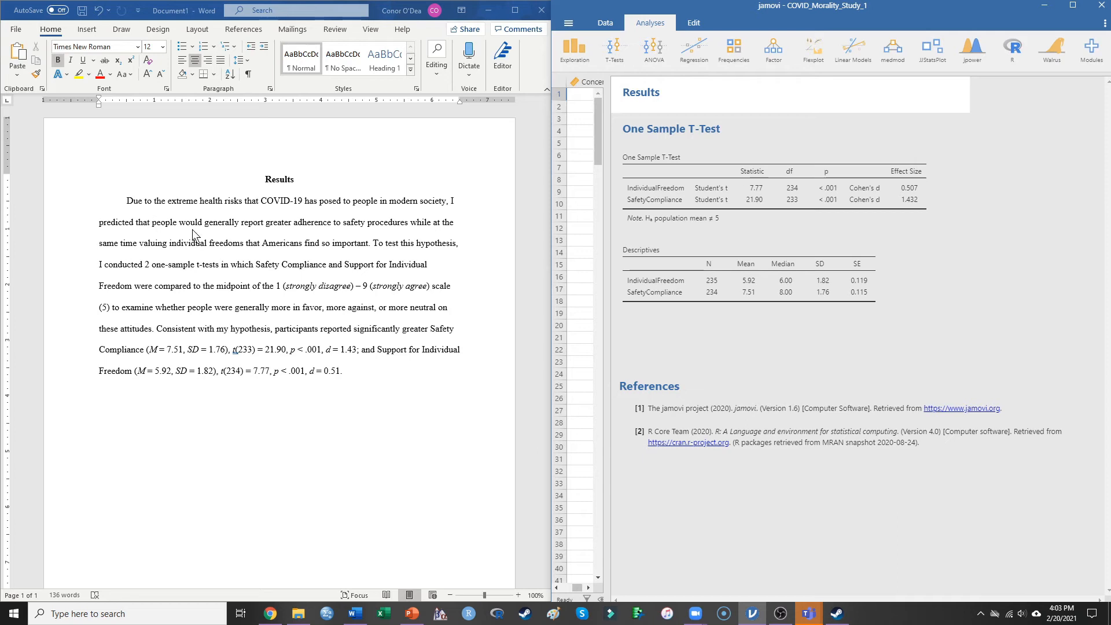
pyautogui.moveTo(313, 242)
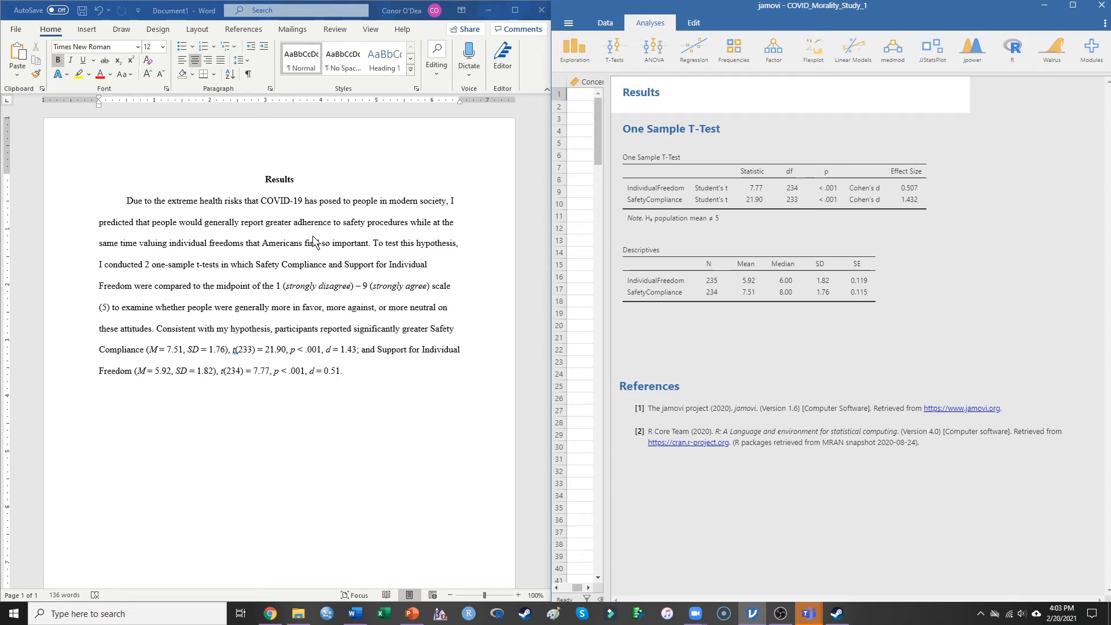
pyautogui.moveTo(140, 263)
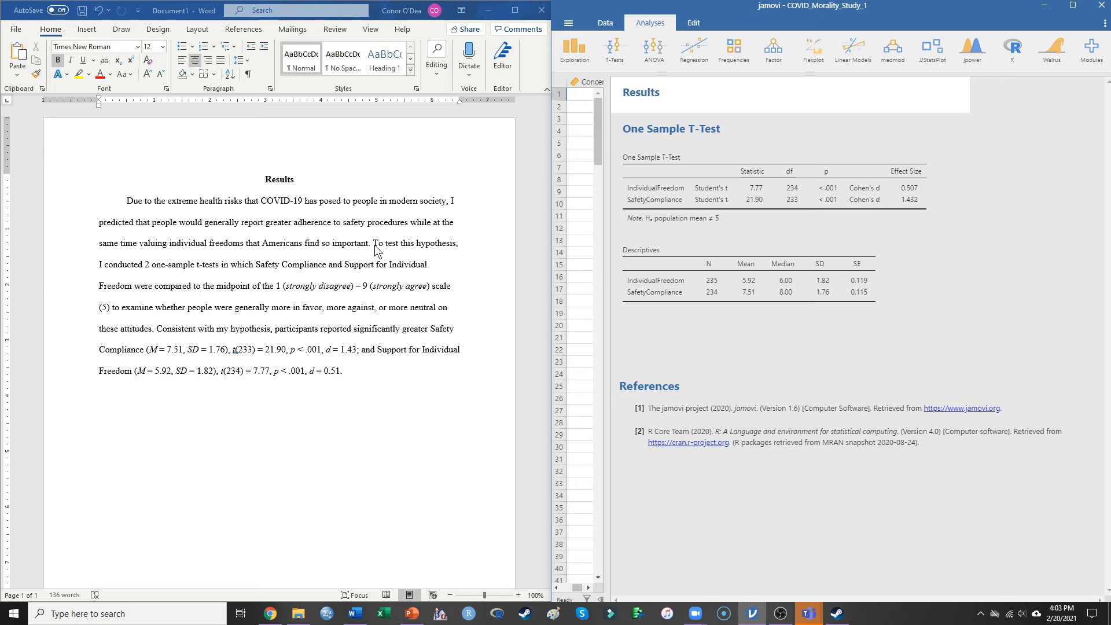
pyautogui.moveTo(375, 249)
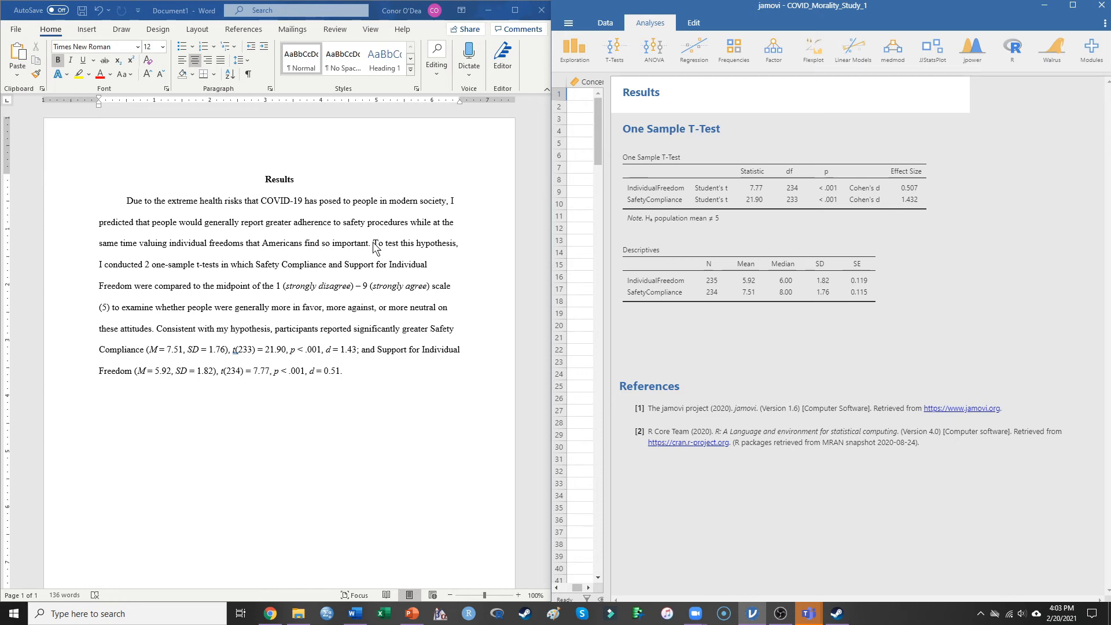
pyautogui.moveTo(144, 273)
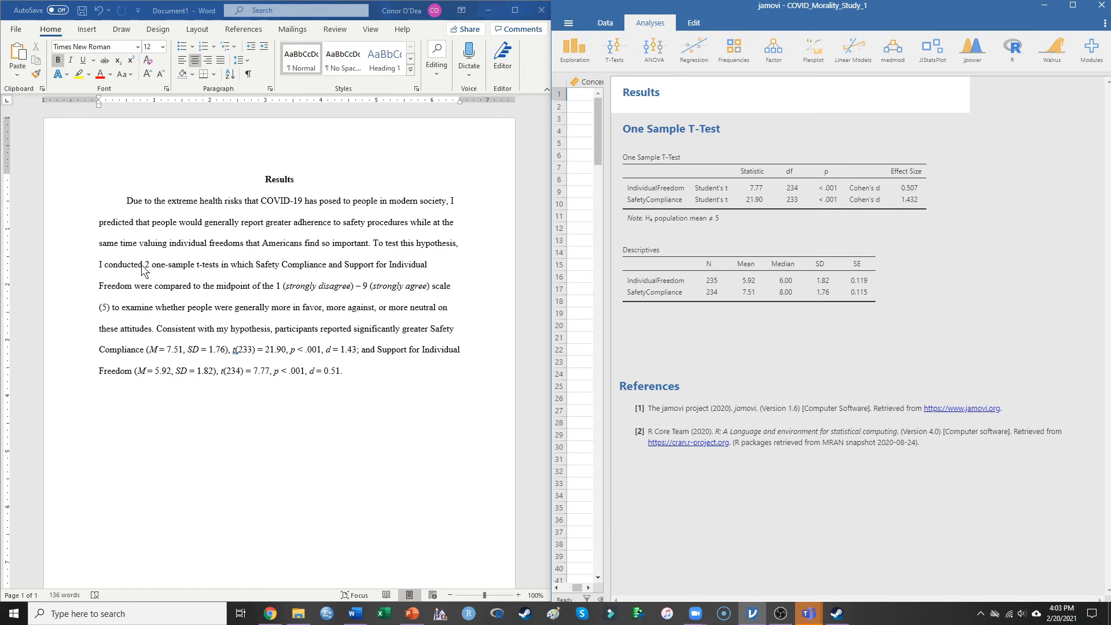
pyautogui.moveTo(267, 277)
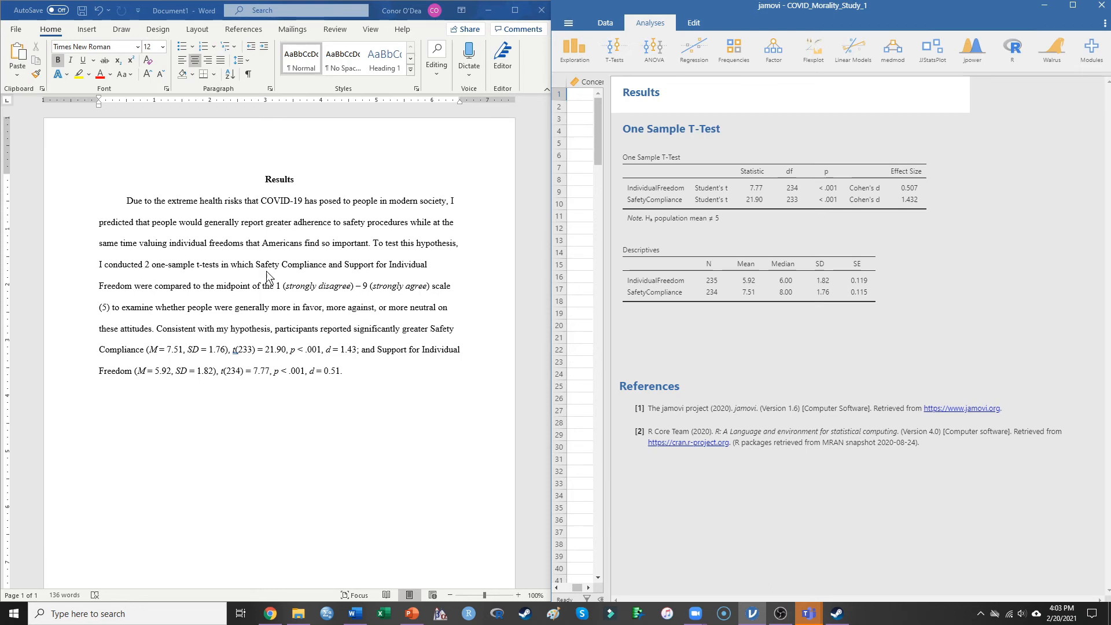
pyautogui.moveTo(872, 131)
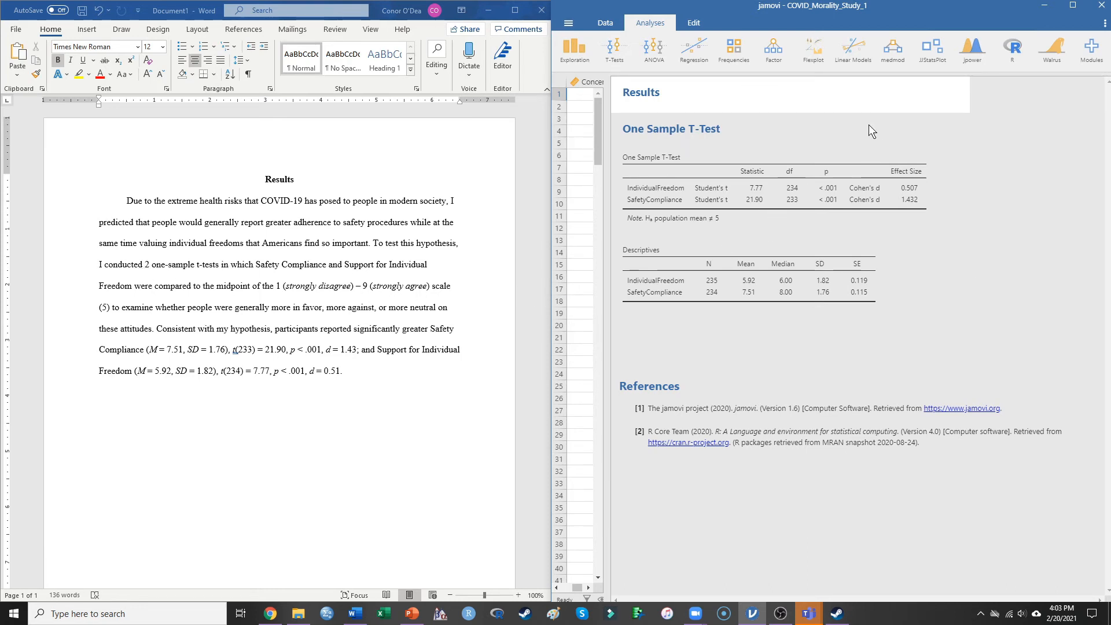
pyautogui.moveTo(327, 295)
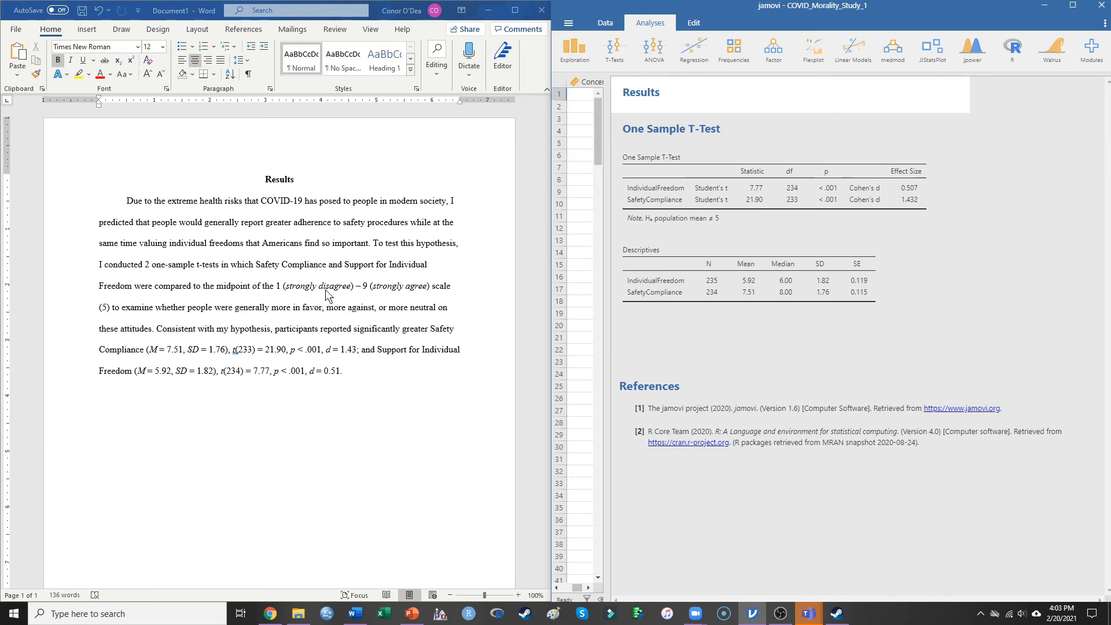
pyautogui.moveTo(225, 276)
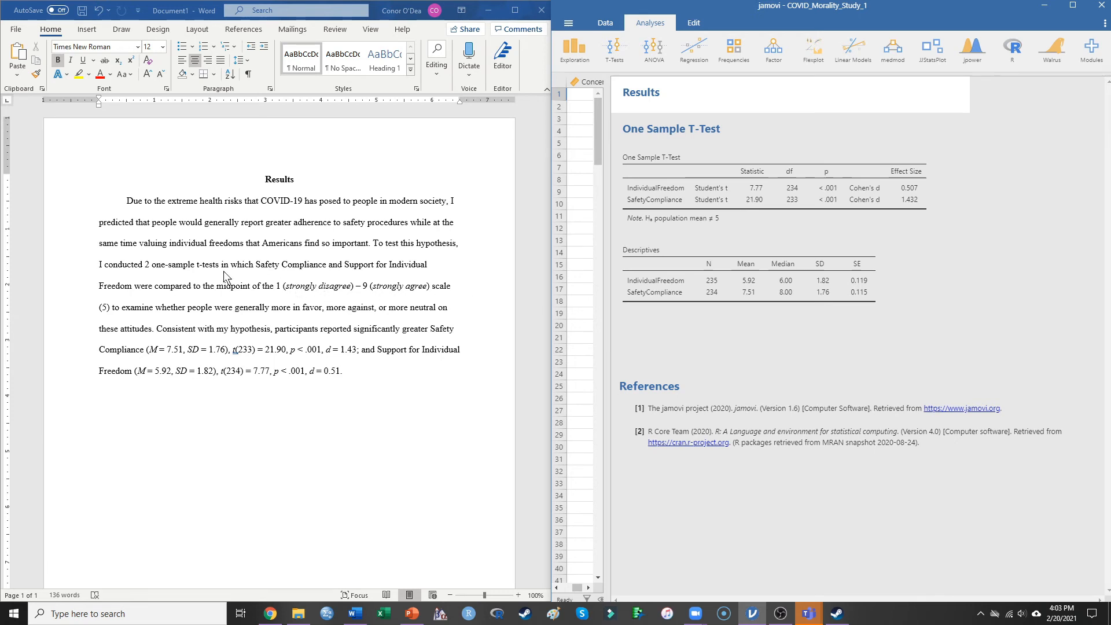
pyautogui.moveTo(268, 274)
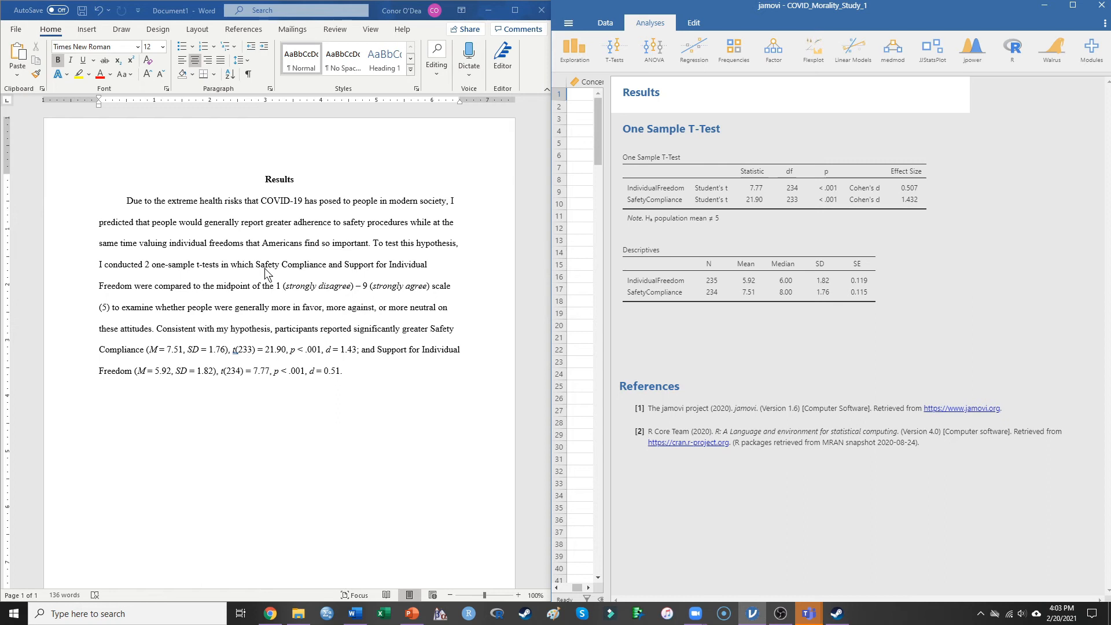
pyautogui.moveTo(317, 276)
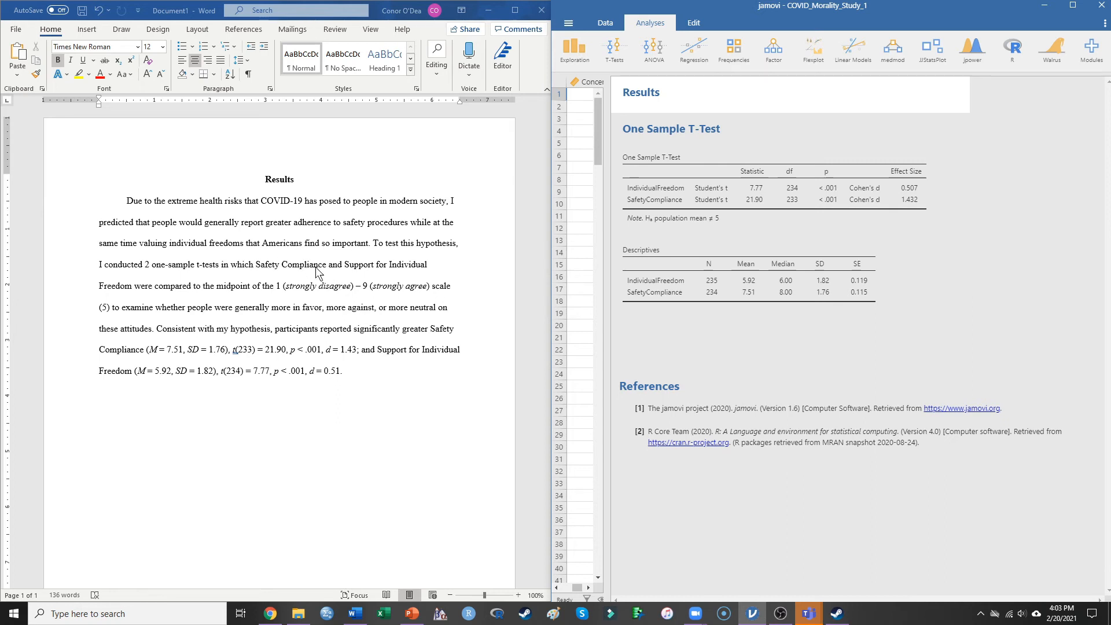
pyautogui.moveTo(255, 280)
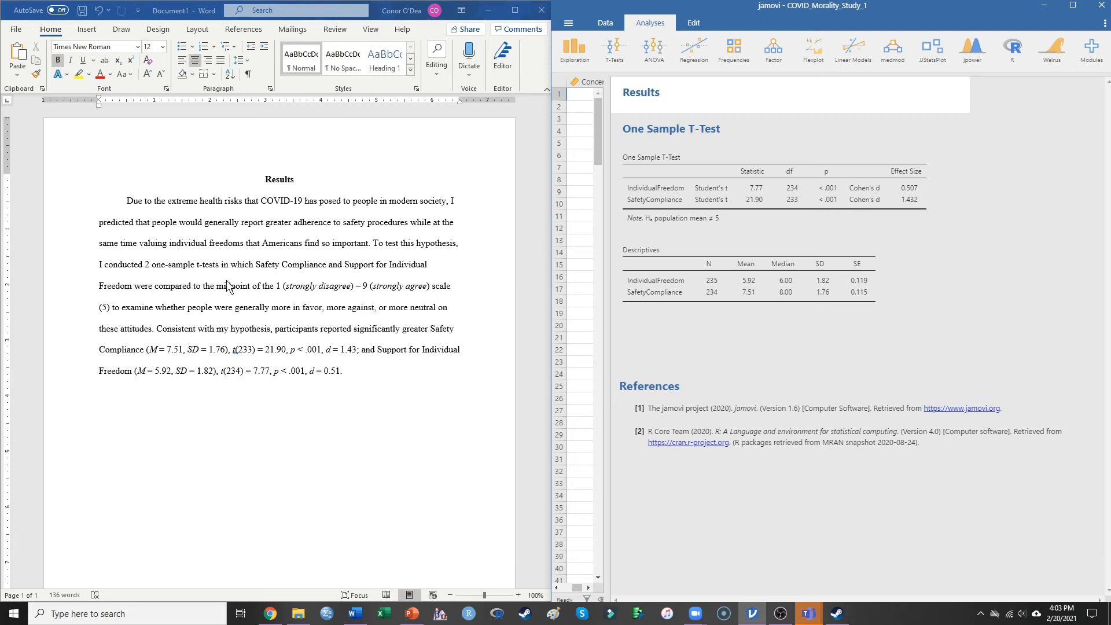
pyautogui.moveTo(276, 298)
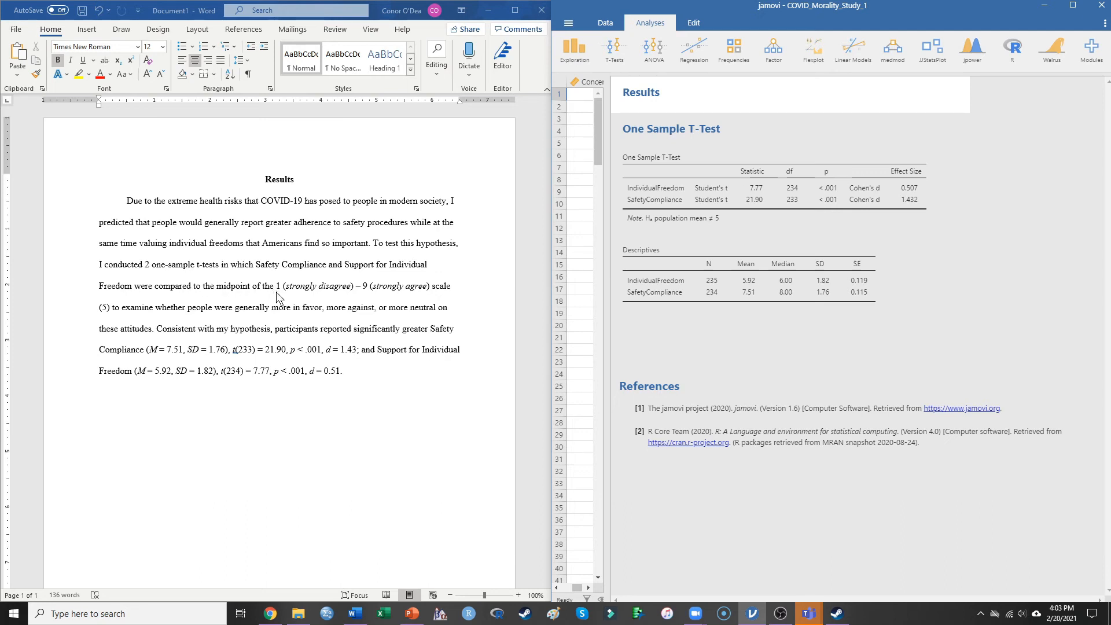
pyautogui.moveTo(406, 290)
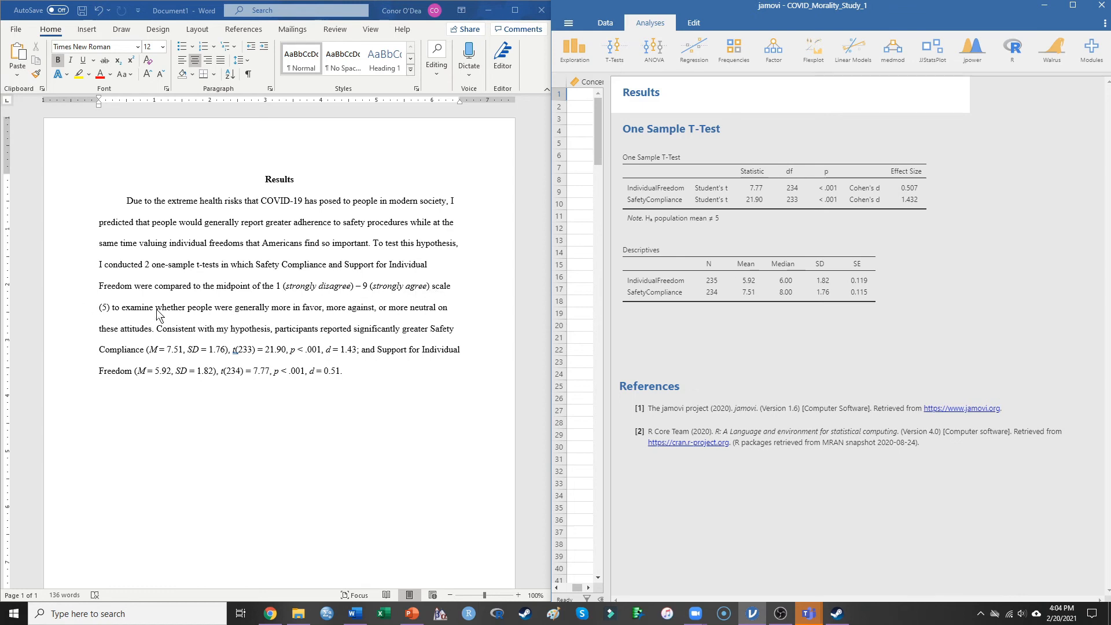
pyautogui.moveTo(110, 312)
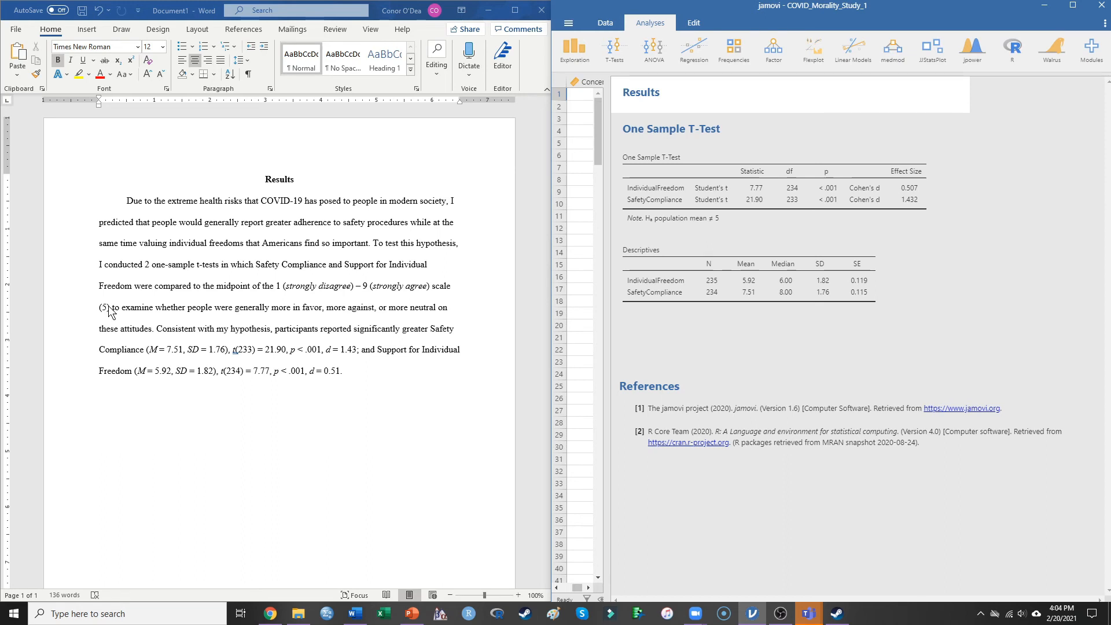
pyautogui.moveTo(180, 314)
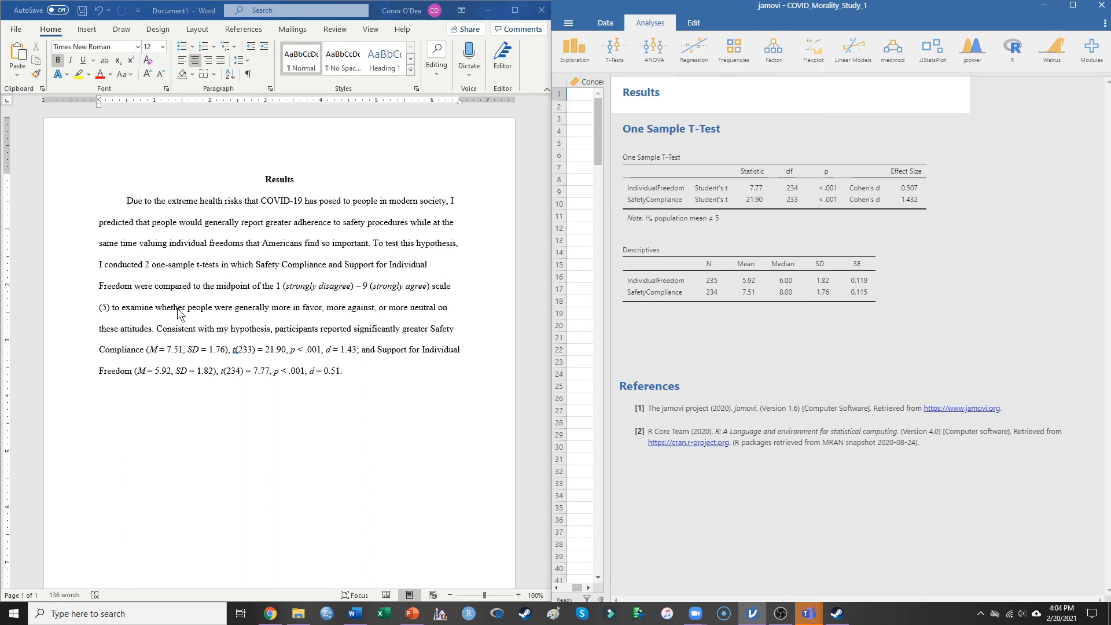
pyautogui.moveTo(270, 314)
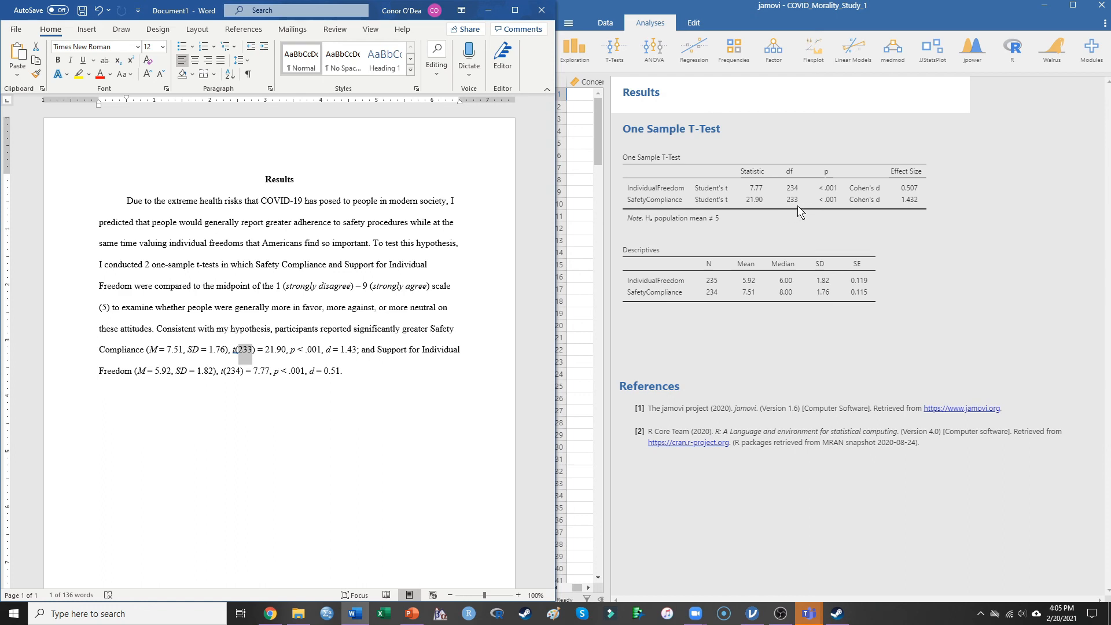
pyautogui.moveTo(788, 214)
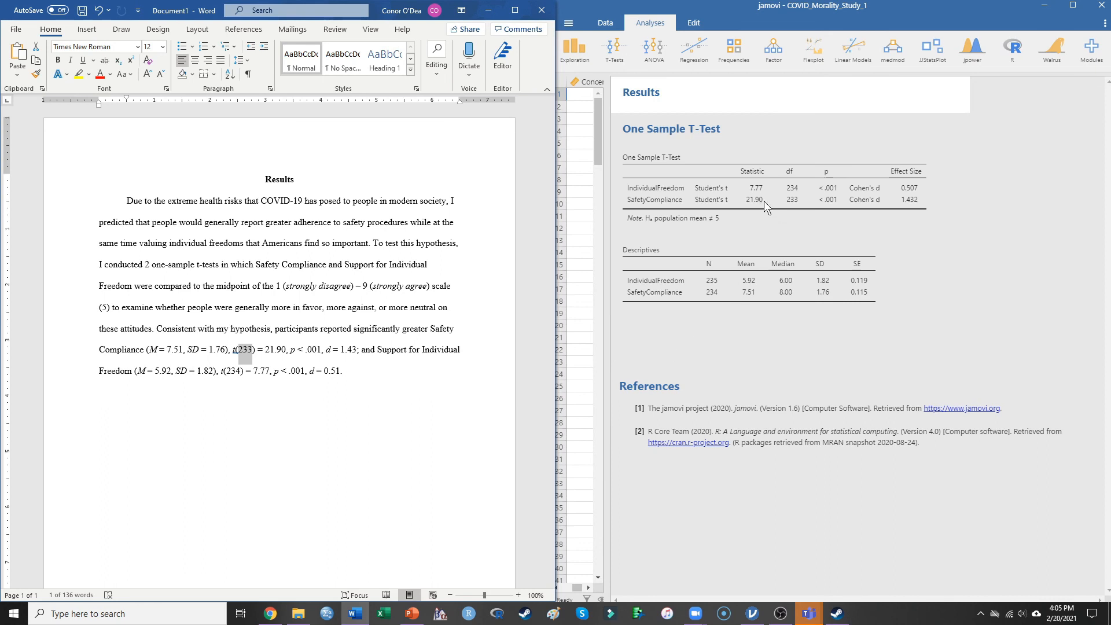
pyautogui.moveTo(757, 203)
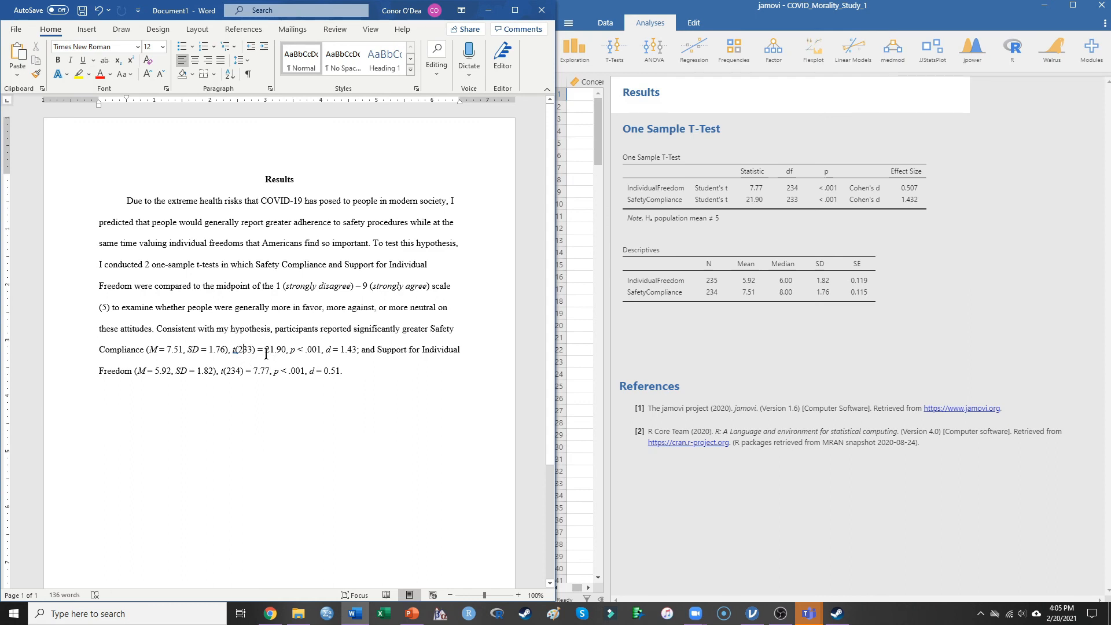
pyautogui.doubleClick(276, 349)
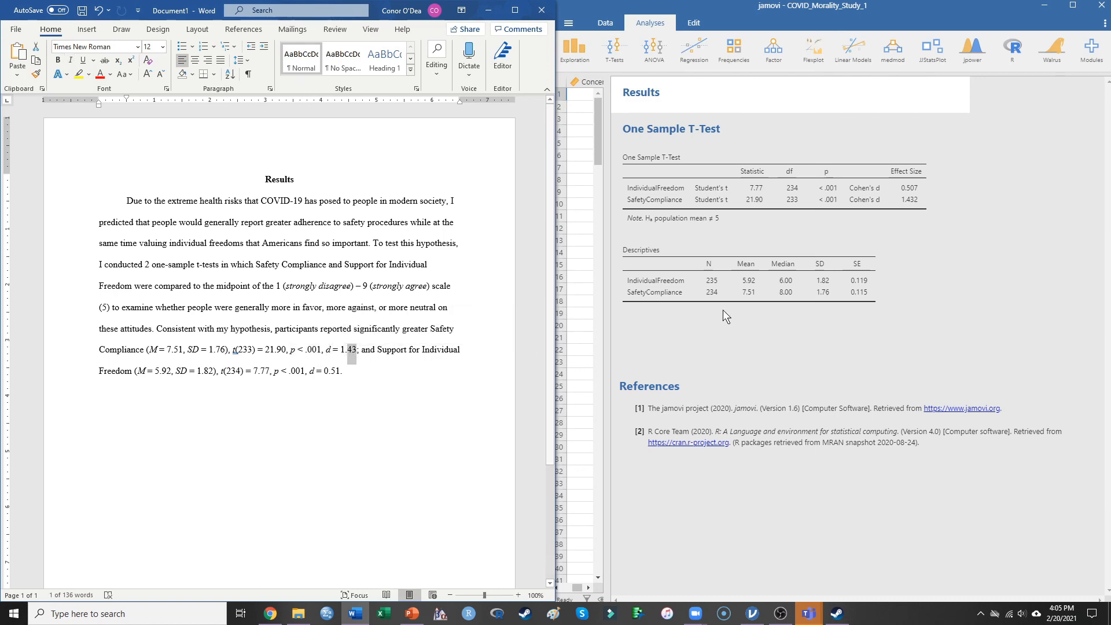
pyautogui.moveTo(805, 290)
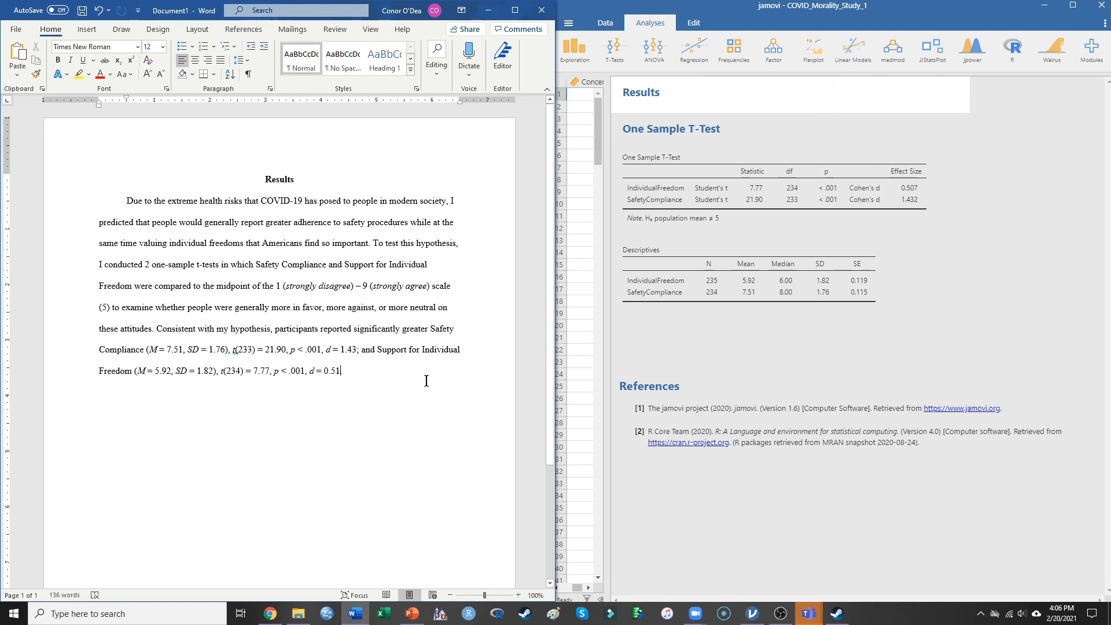
# Step: End the paragraph with "; than the midpoint of the scale."
pyautogui.write('; than the mid')
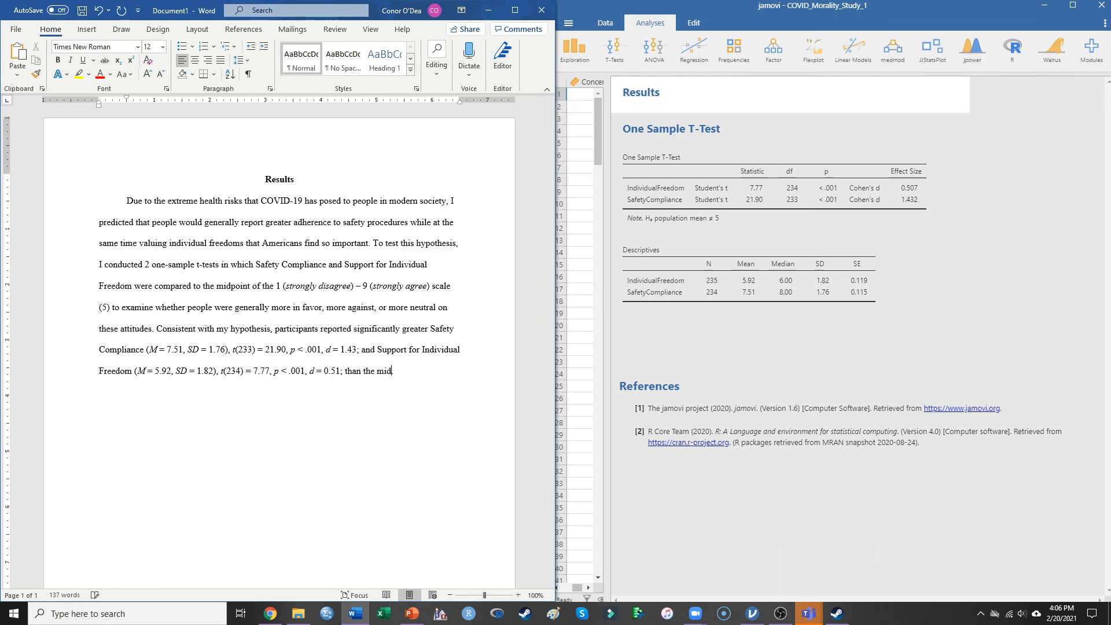
pyautogui.write('point of the scal')
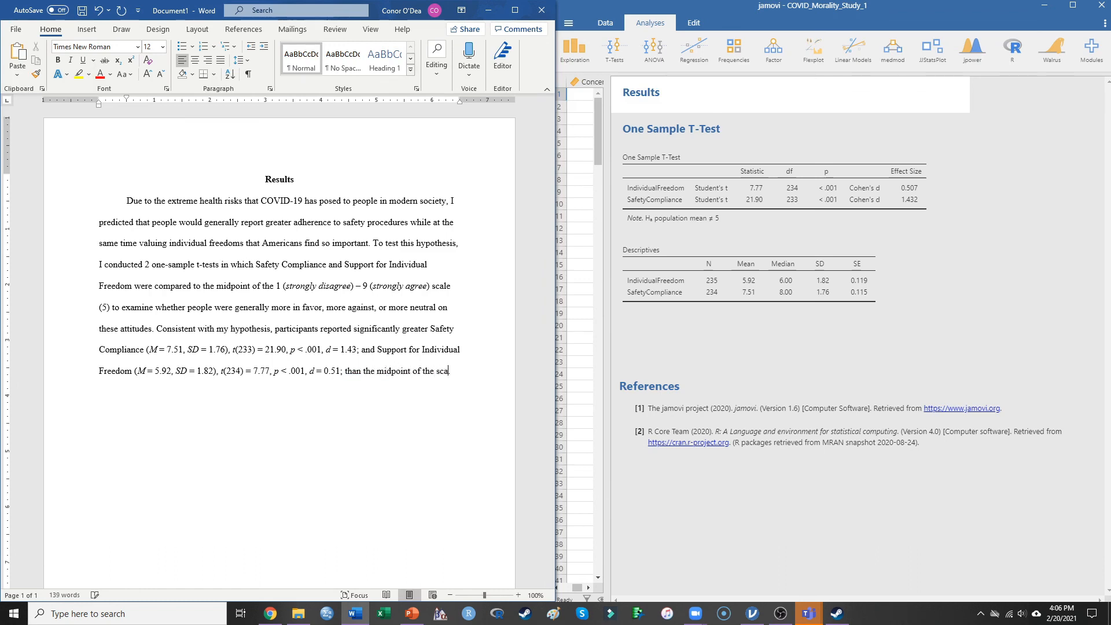
pyautogui.write('e.')
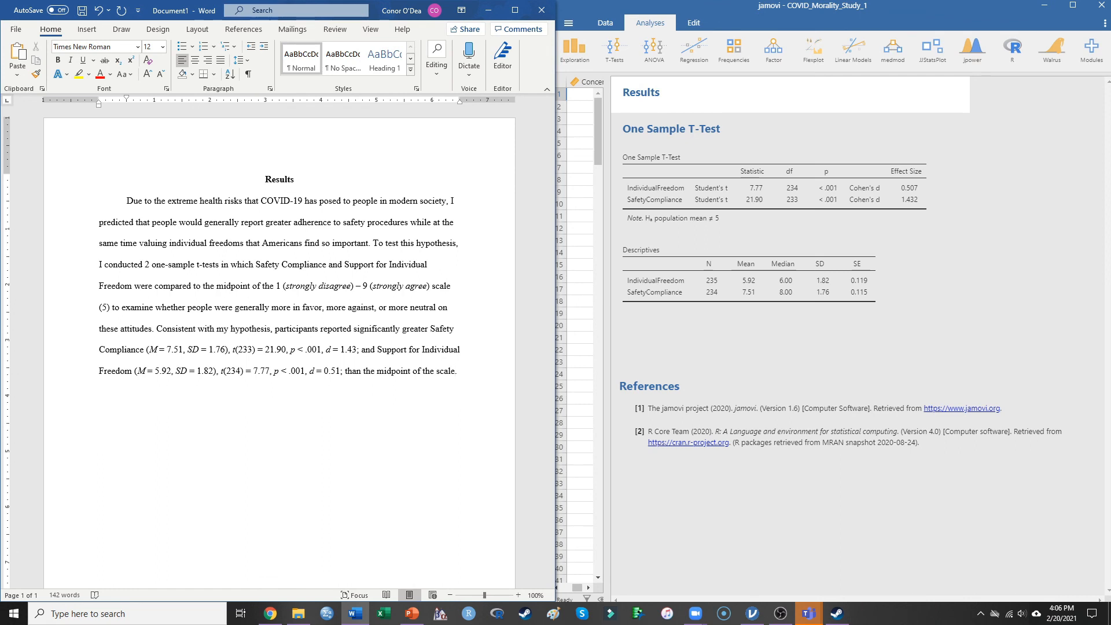
pyautogui.click(457, 370)
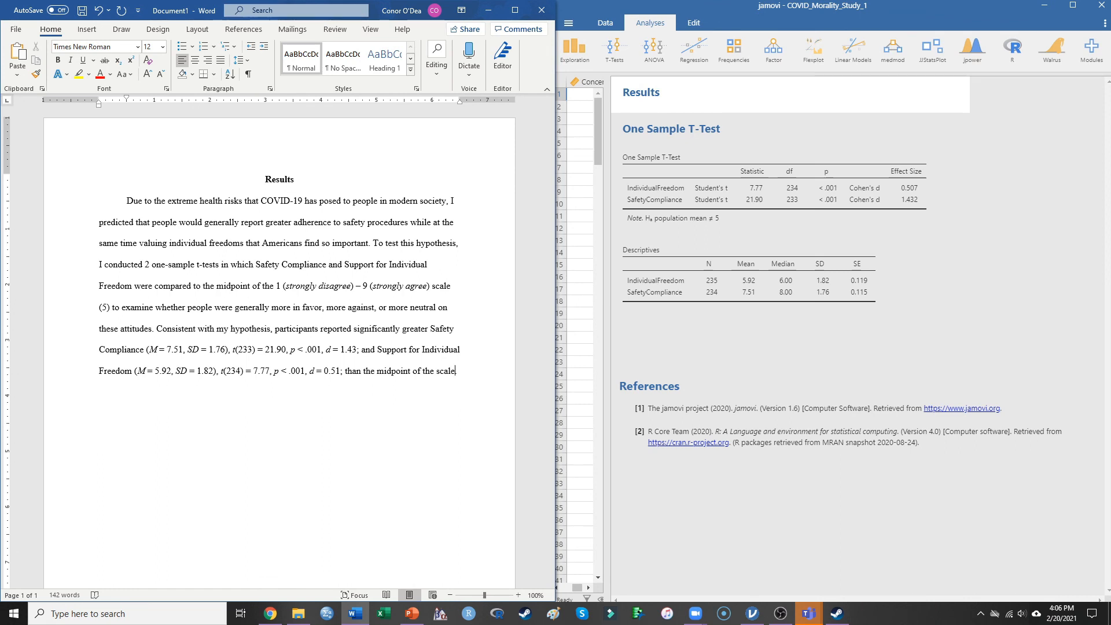